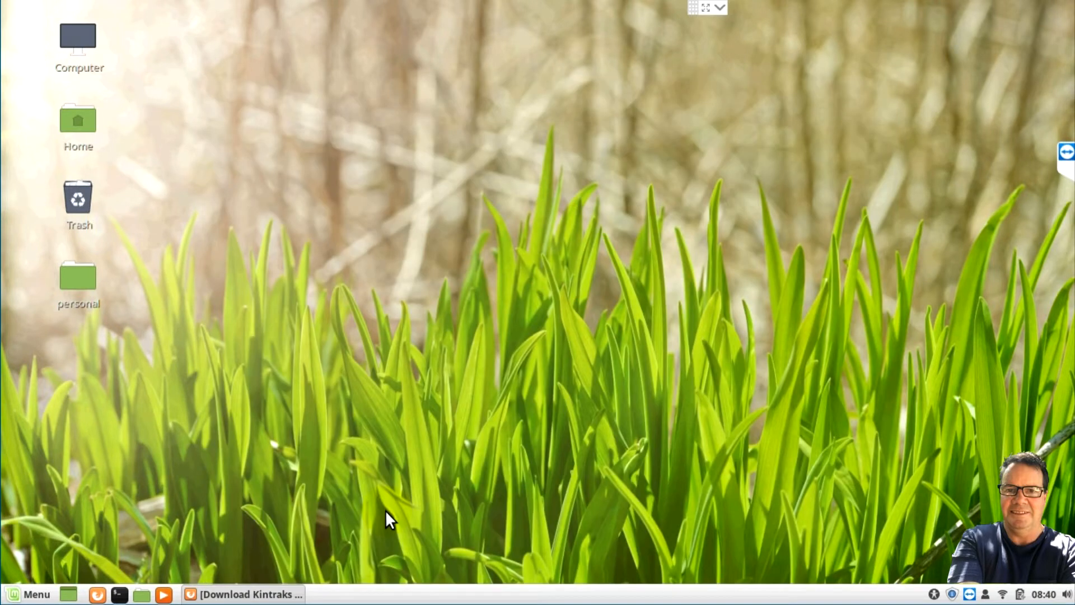
pyautogui.moveTo(342, 551)
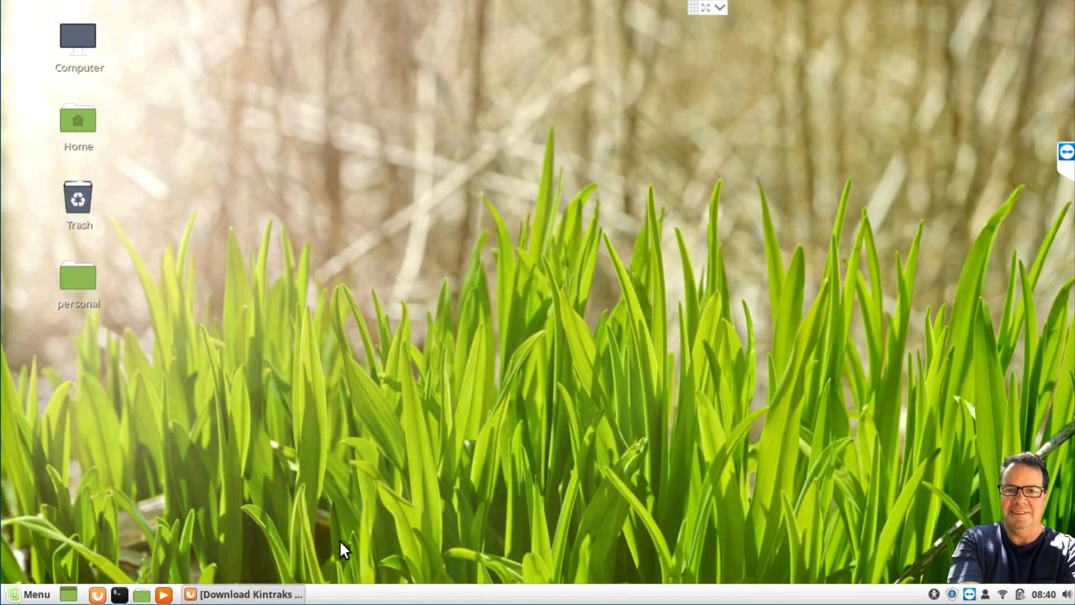
# Step: From the Kintraks Downloads page, get the Linux 64-bit build and open its zip archive
pyautogui.click(241, 593)
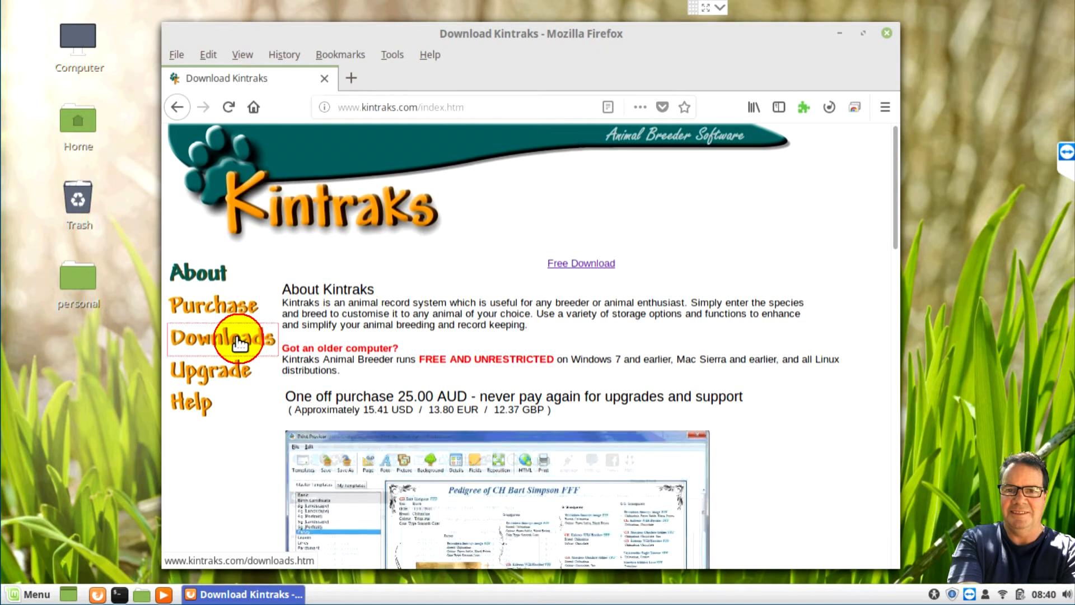
pyautogui.click(221, 337)
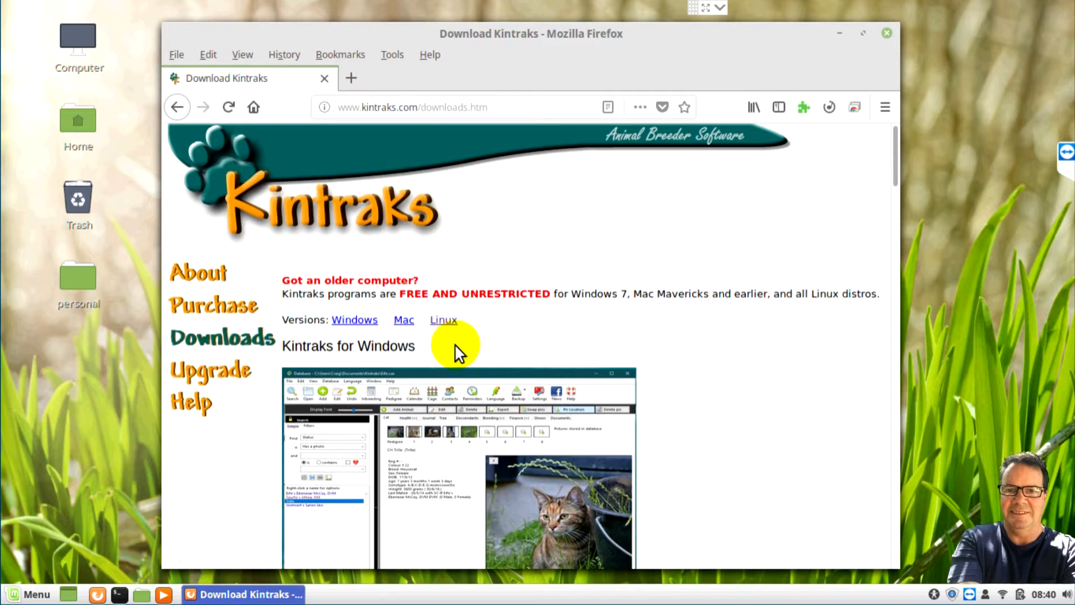
pyautogui.click(443, 321)
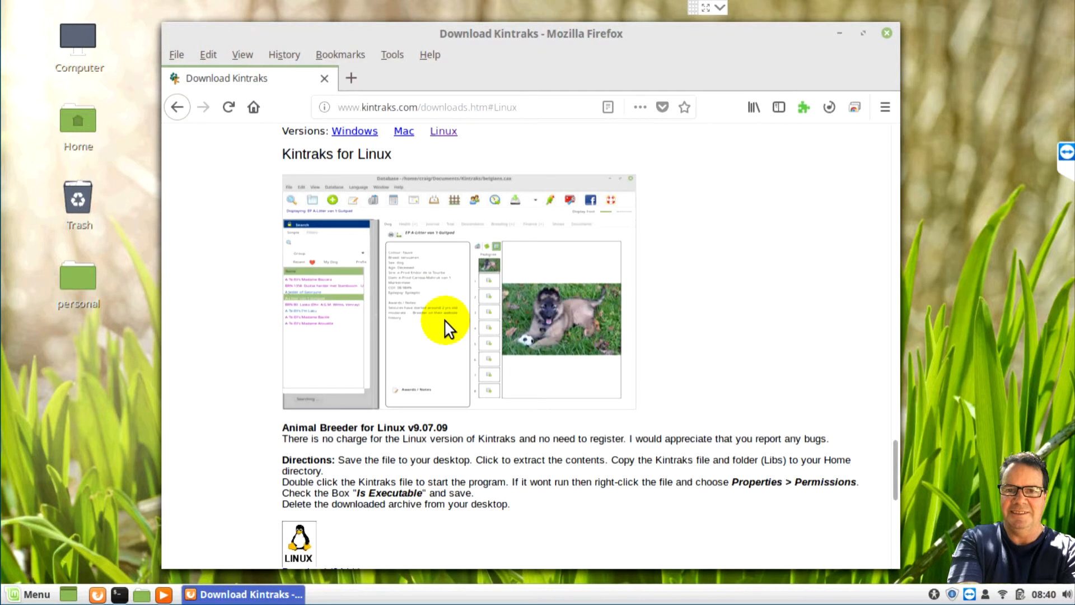
pyautogui.scroll(-3)
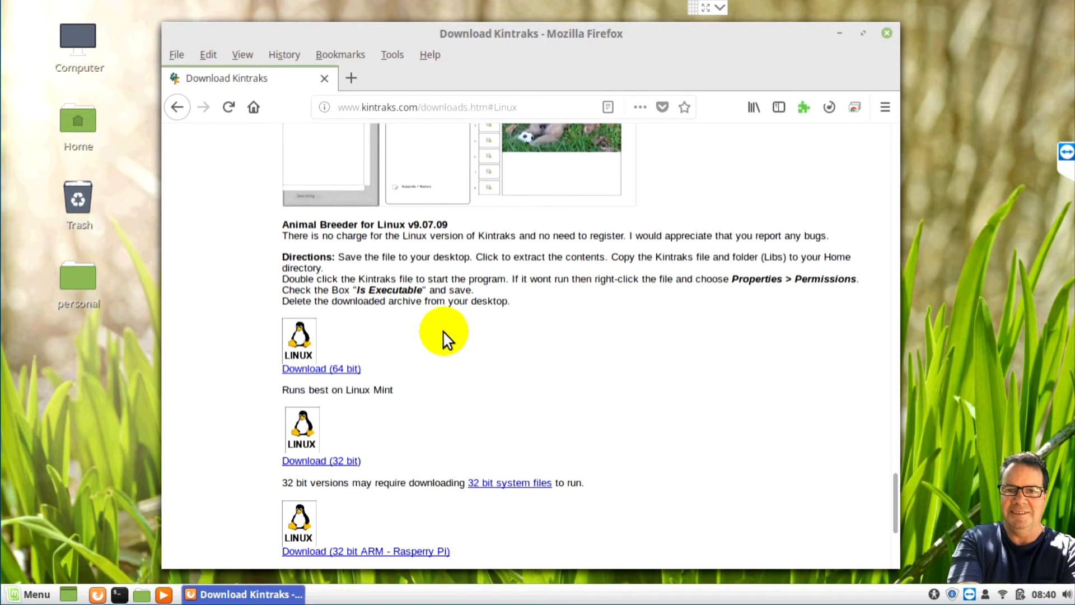
pyautogui.click(320, 347)
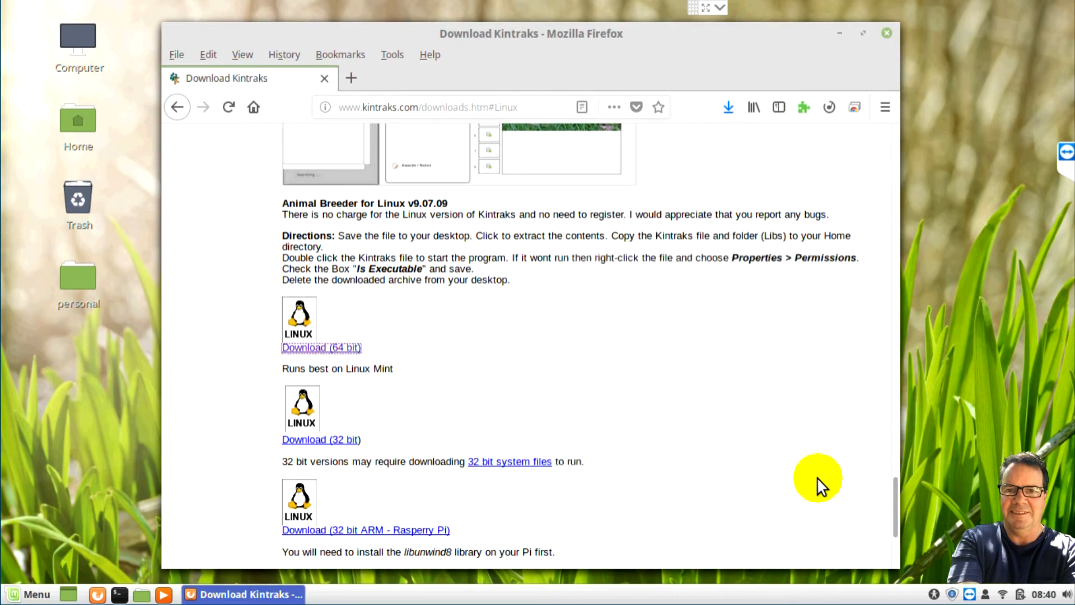
pyautogui.moveTo(730, 151)
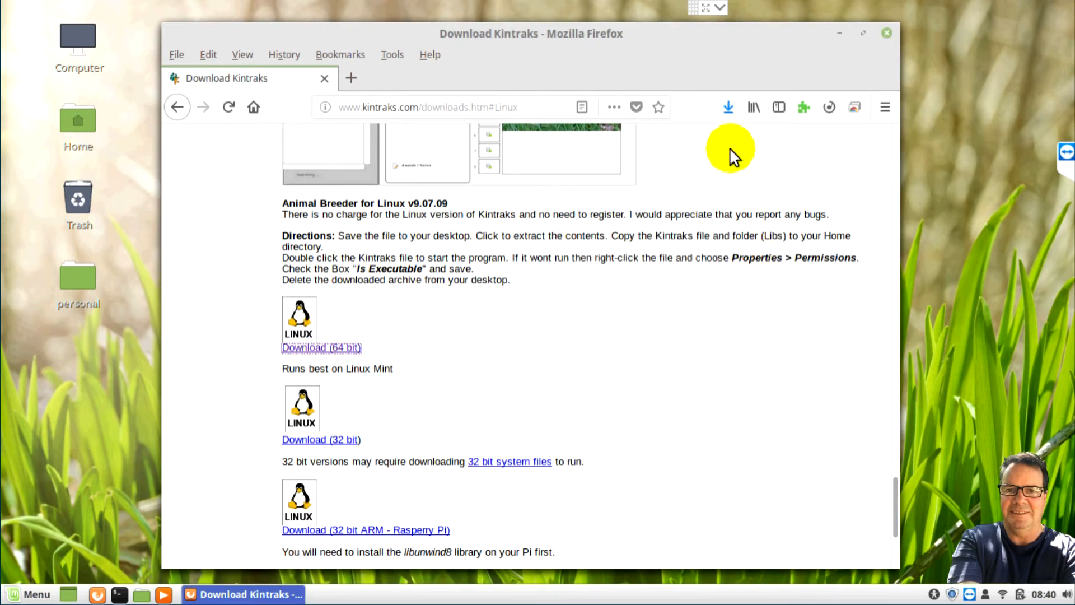
pyautogui.click(728, 107)
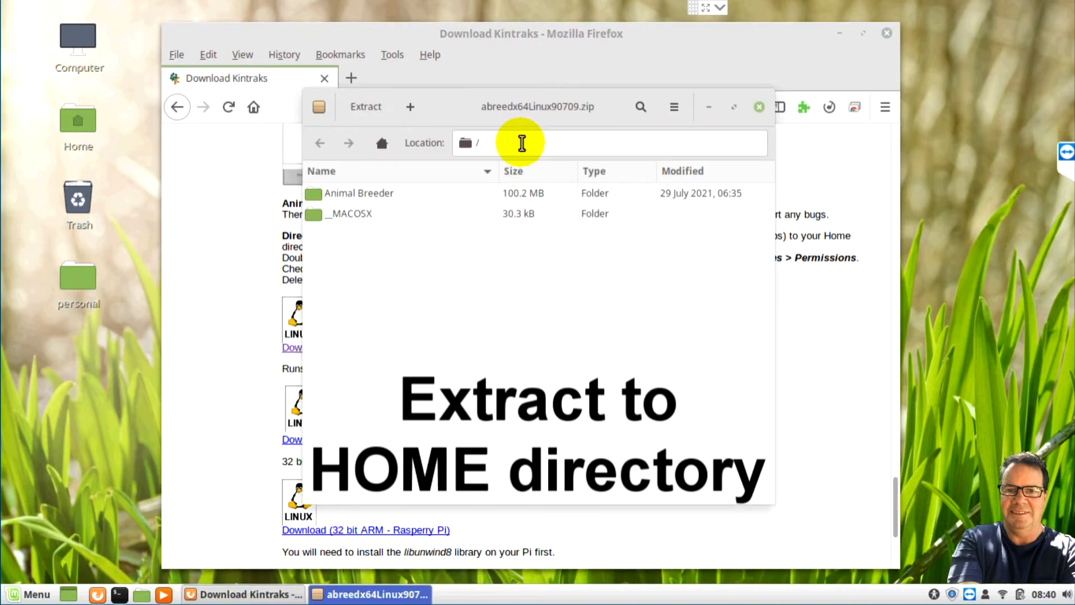
# Step: Extract the Animal Breeder folder from the archive into the home folder
pyautogui.click(359, 192)
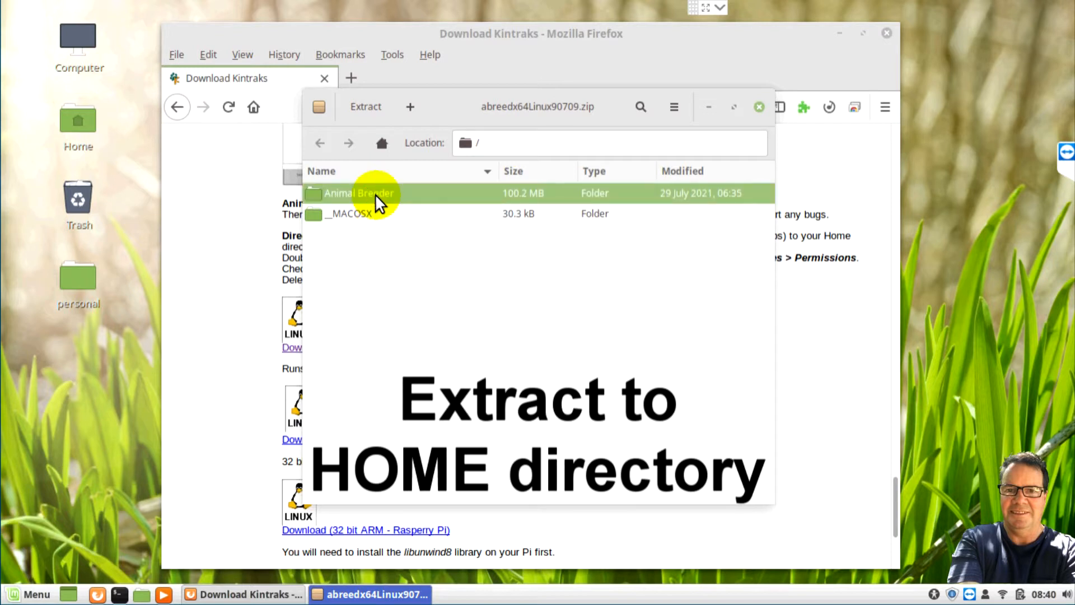
pyautogui.click(366, 107)
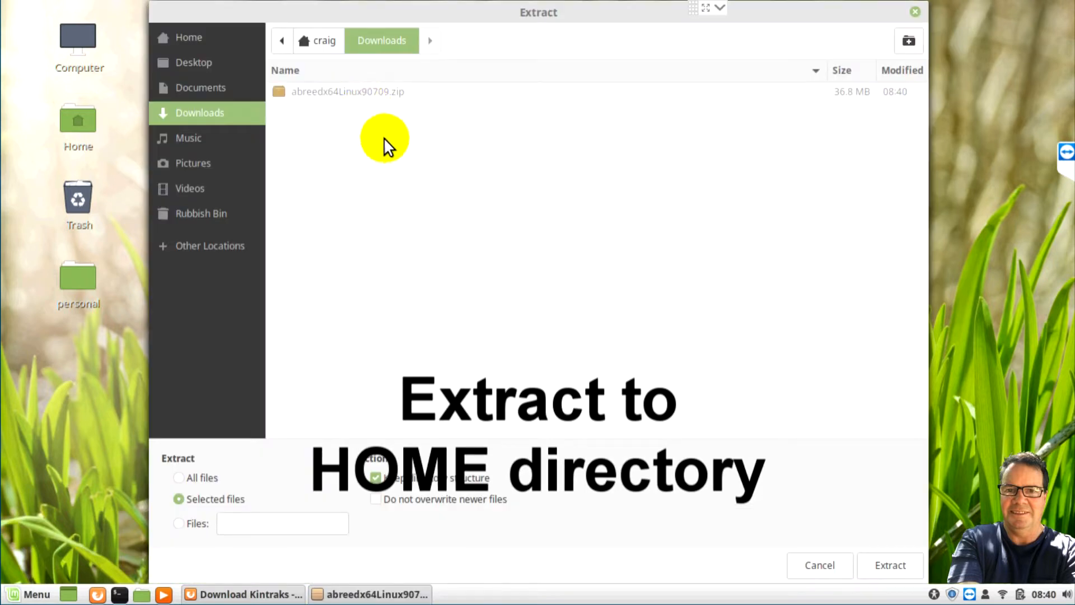
pyautogui.click(188, 38)
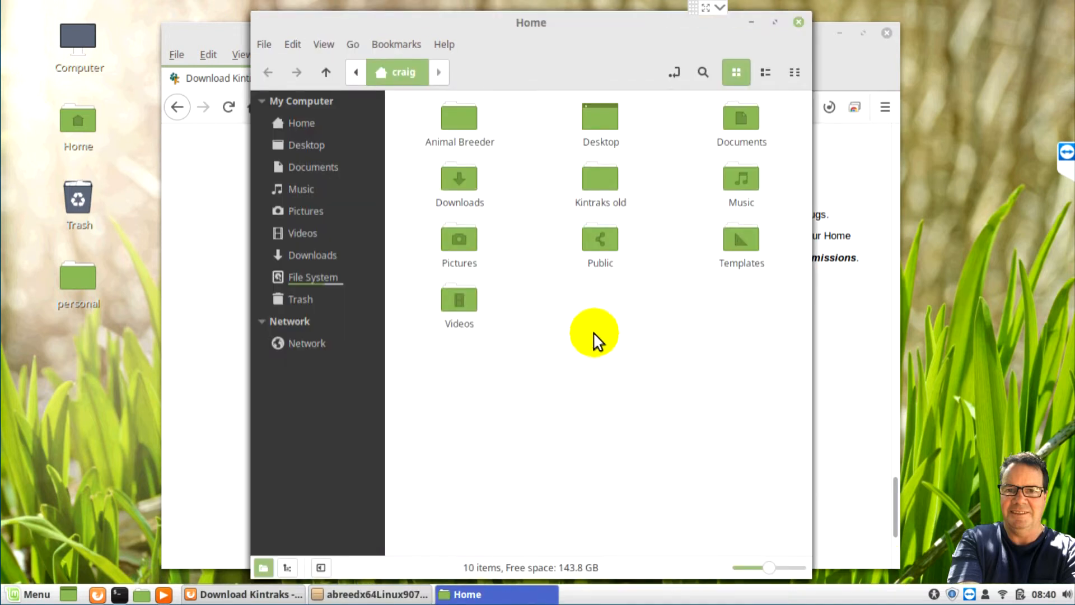
# Step: In the Animal Breeder file's Properties > Permissions, tick 'Allow executing file as program'
pyautogui.doubleClick(459, 114)
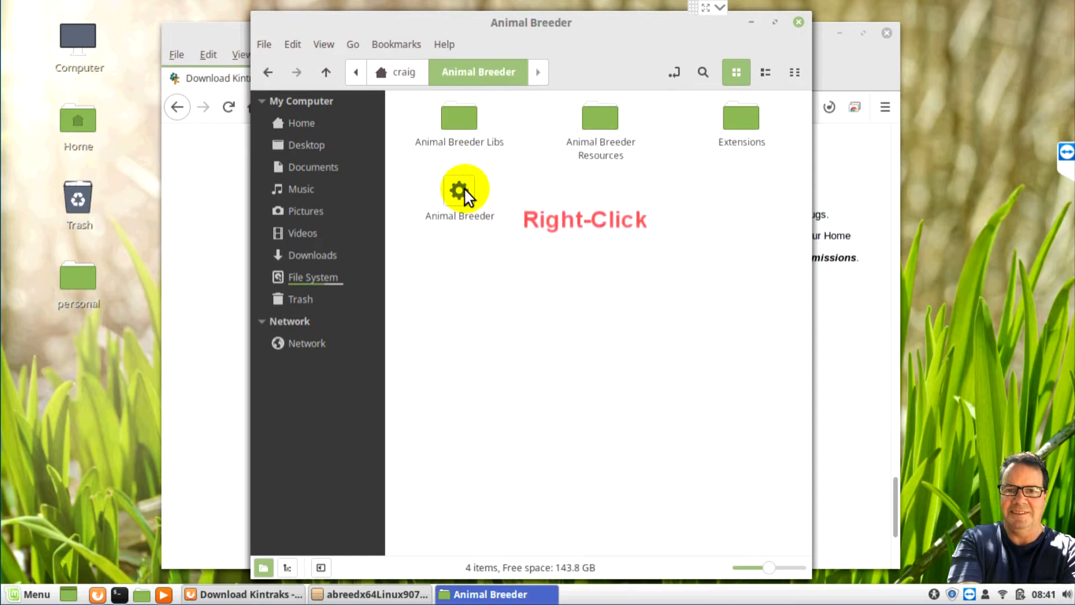
pyautogui.rightClick(460, 188)
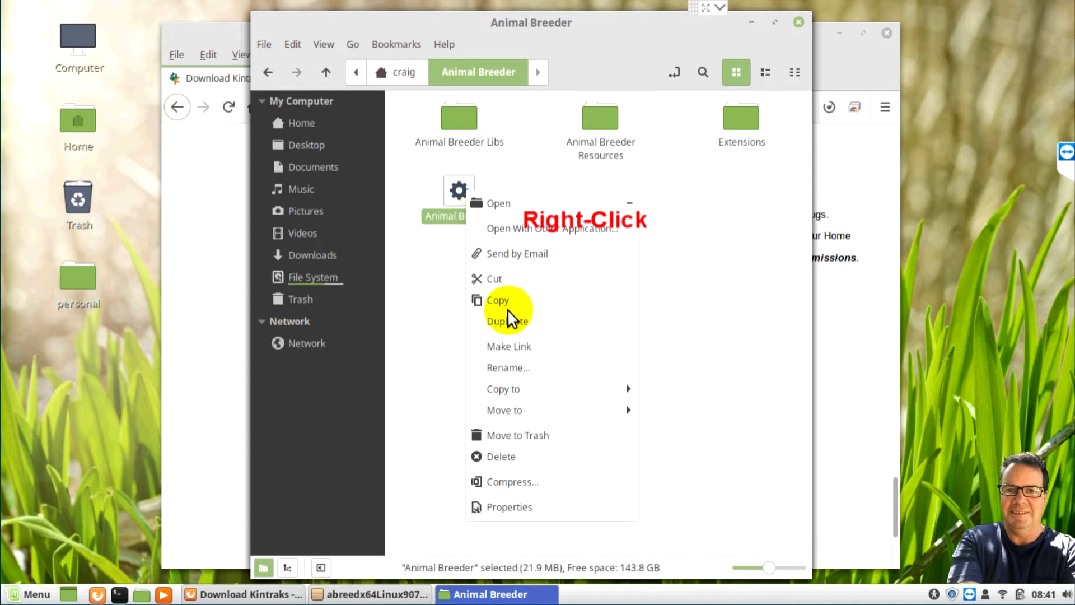
pyautogui.click(508, 507)
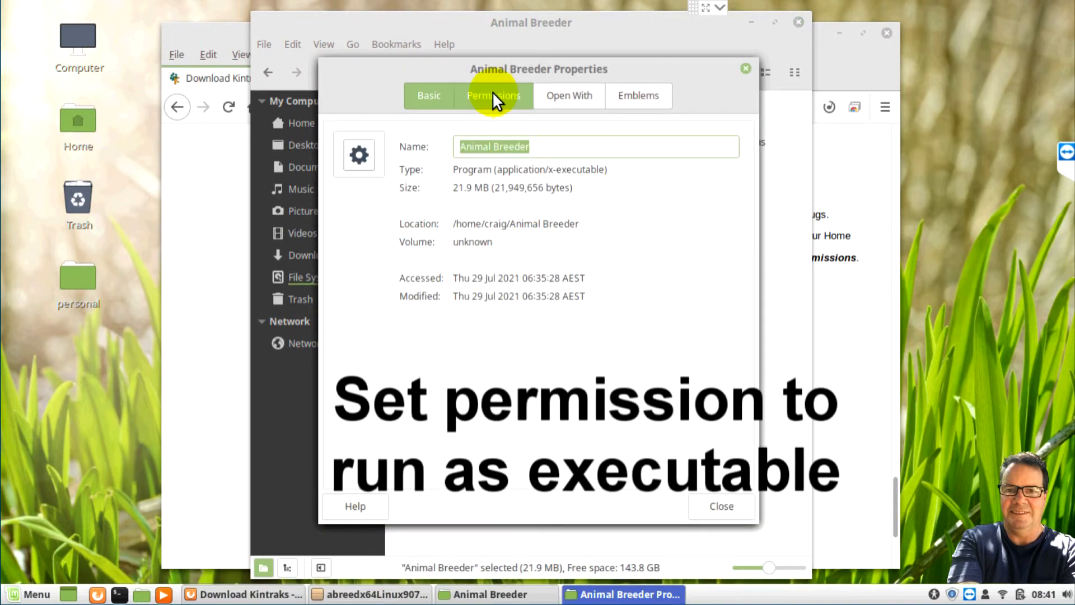
pyautogui.click(493, 96)
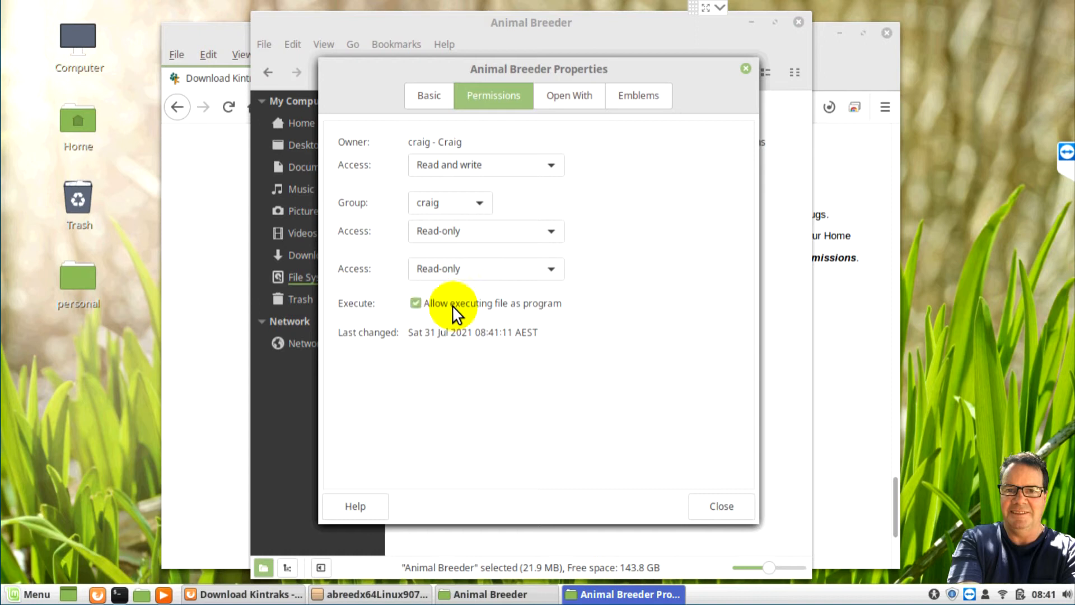
pyautogui.click(721, 506)
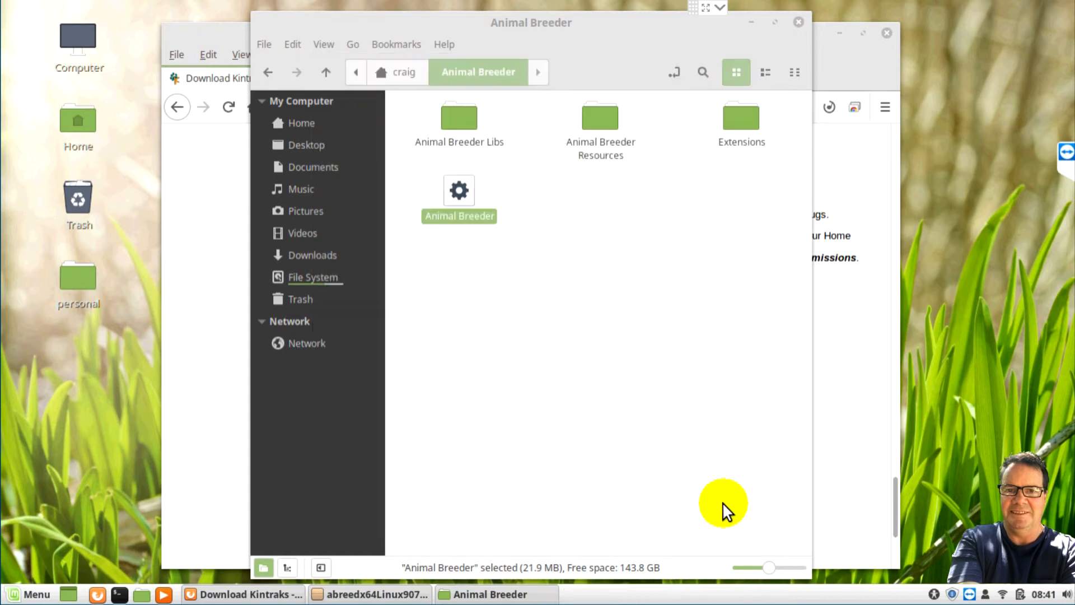
pyautogui.moveTo(459, 192)
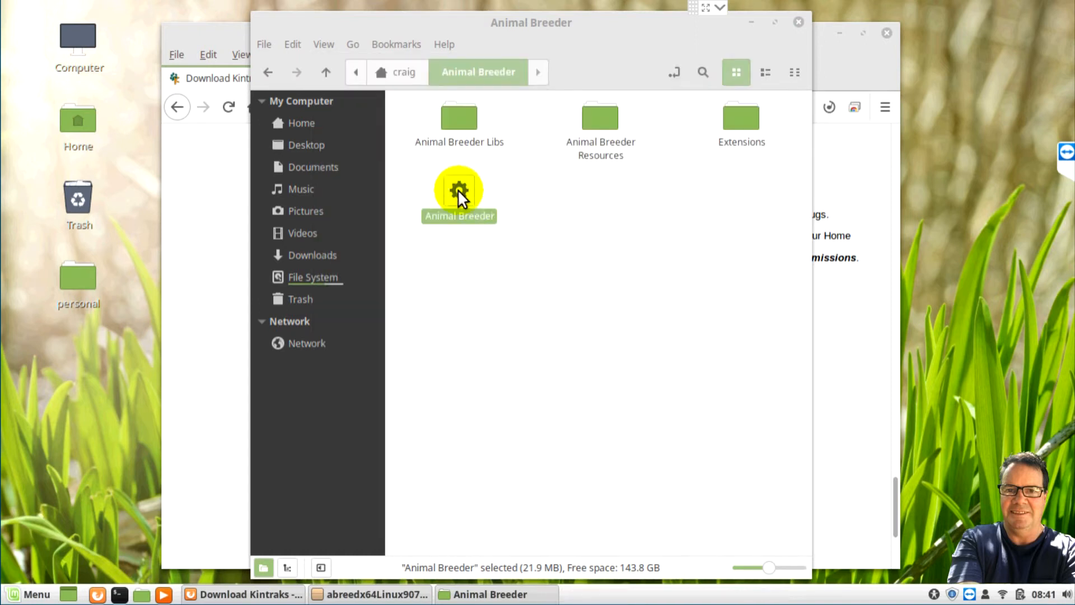
# Step: Launch the Animal Breeder executable so the Kintraks start screen lists its databases
pyautogui.doubleClick(459, 189)
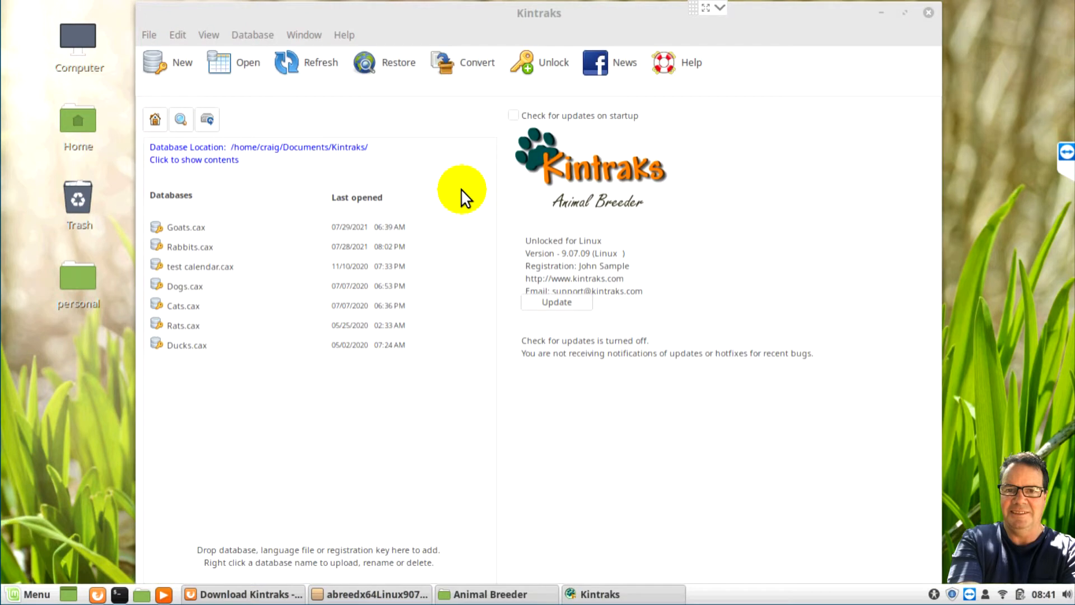
pyautogui.moveTo(930, 20)
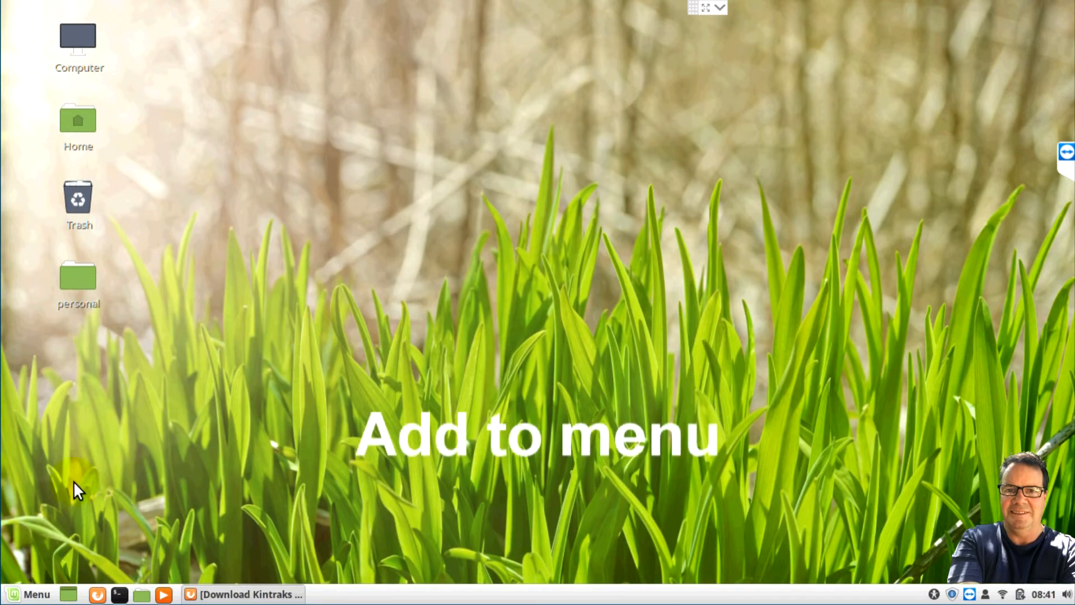
# Step: From the Menu applet's Configure settings, Menu tab, bring up the Main Menu editor
pyautogui.rightClick(33, 591)
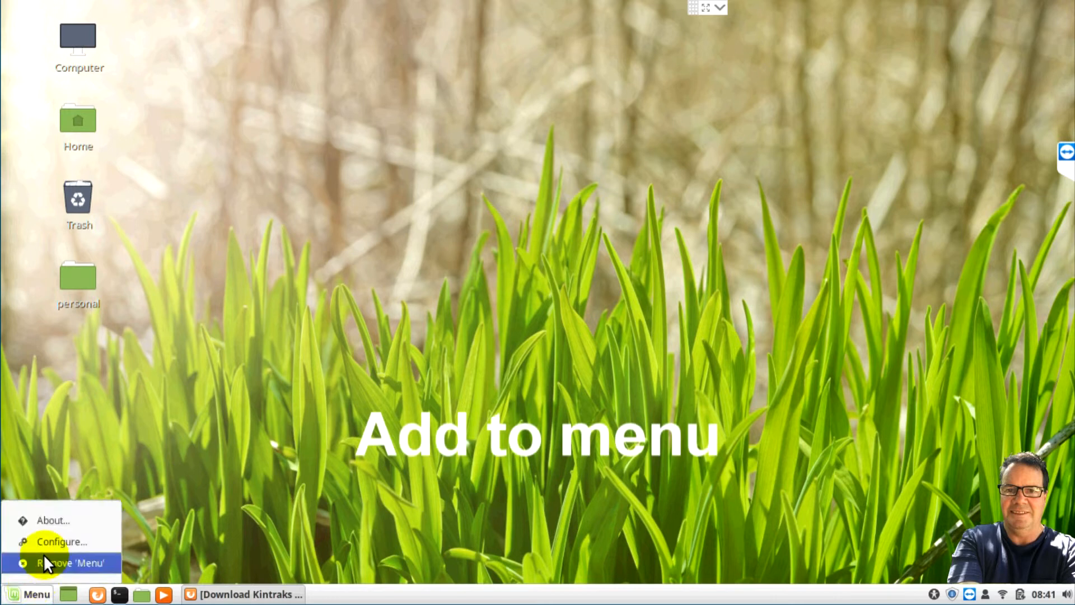
pyautogui.click(58, 542)
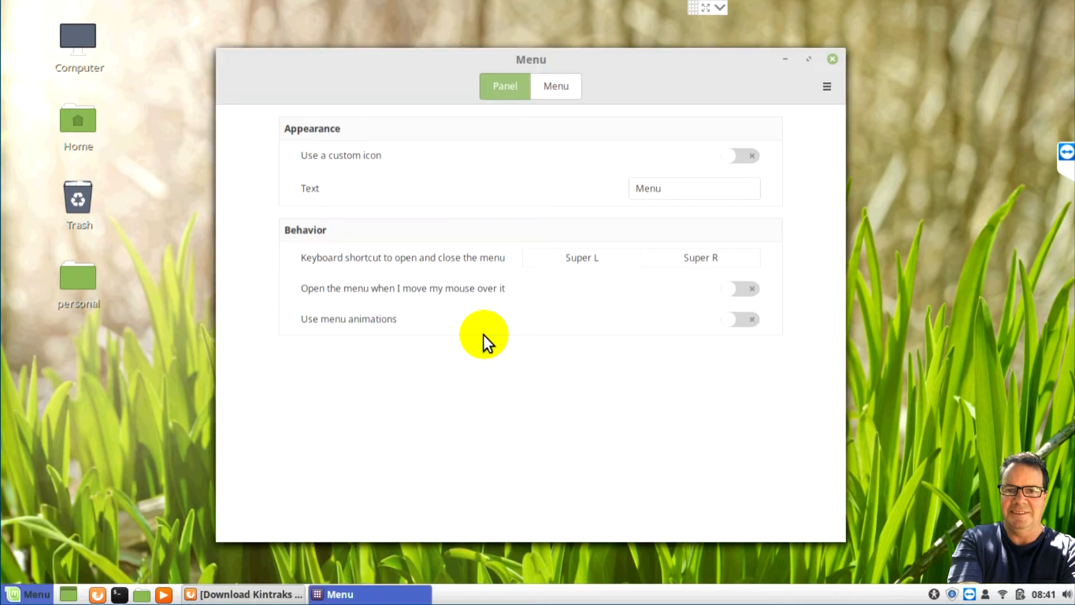
pyautogui.click(556, 85)
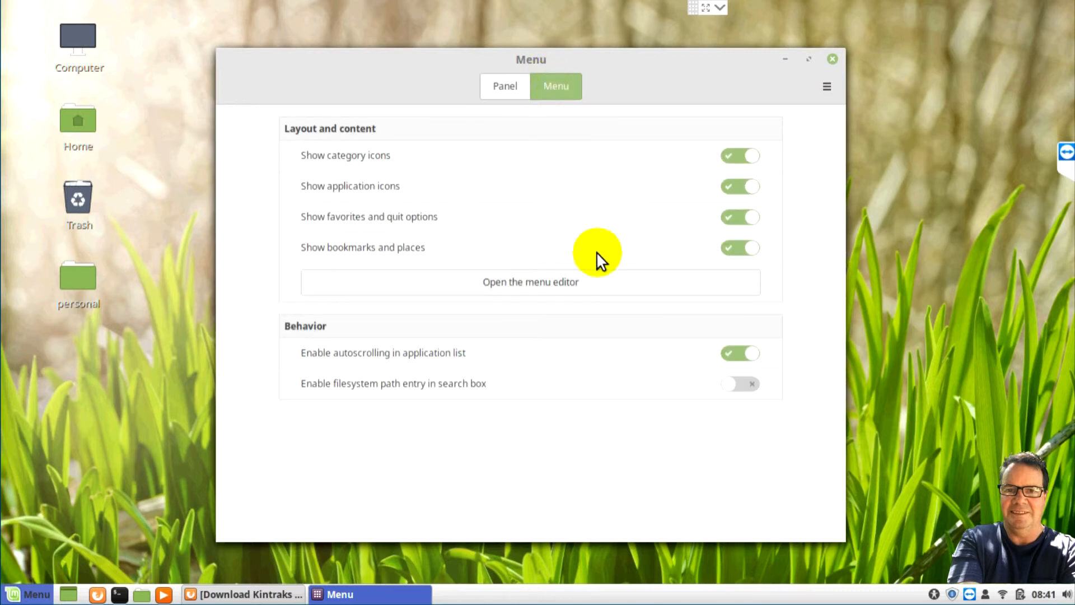
pyautogui.click(529, 282)
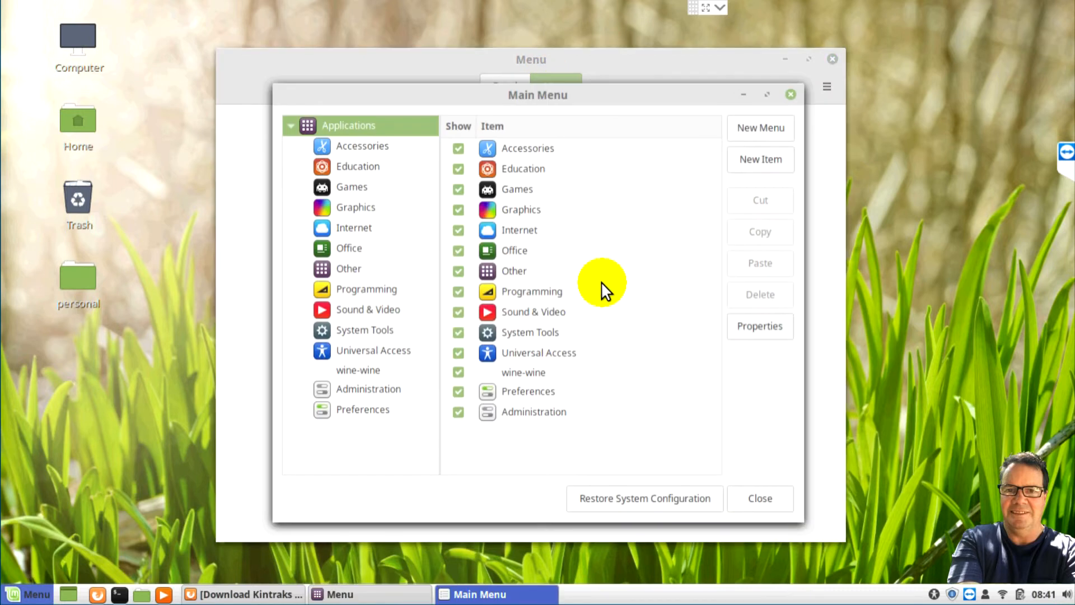
pyautogui.moveTo(611, 168)
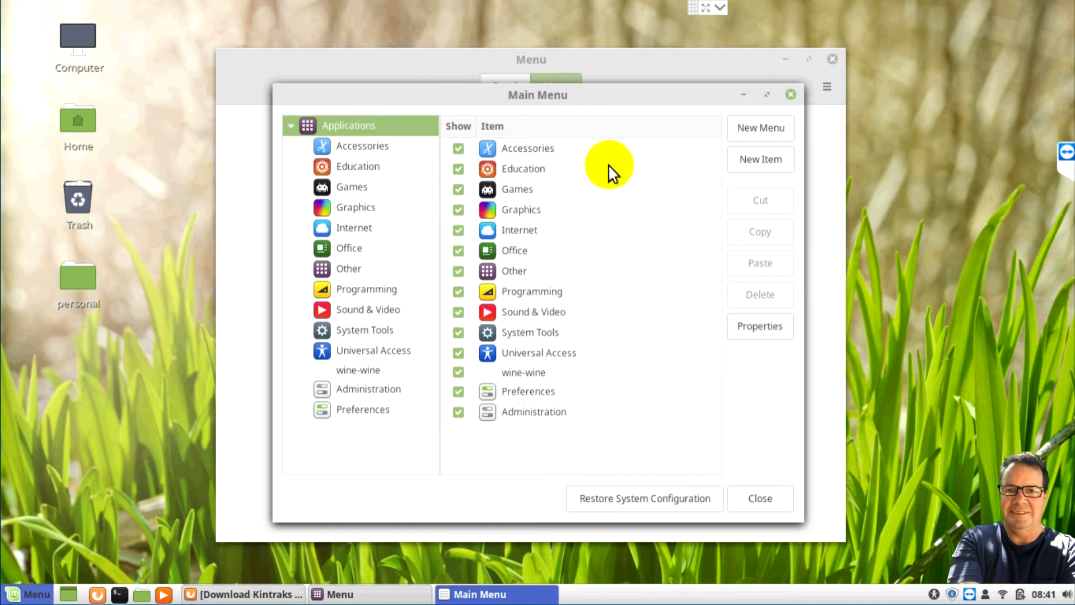
pyautogui.moveTo(638, 215)
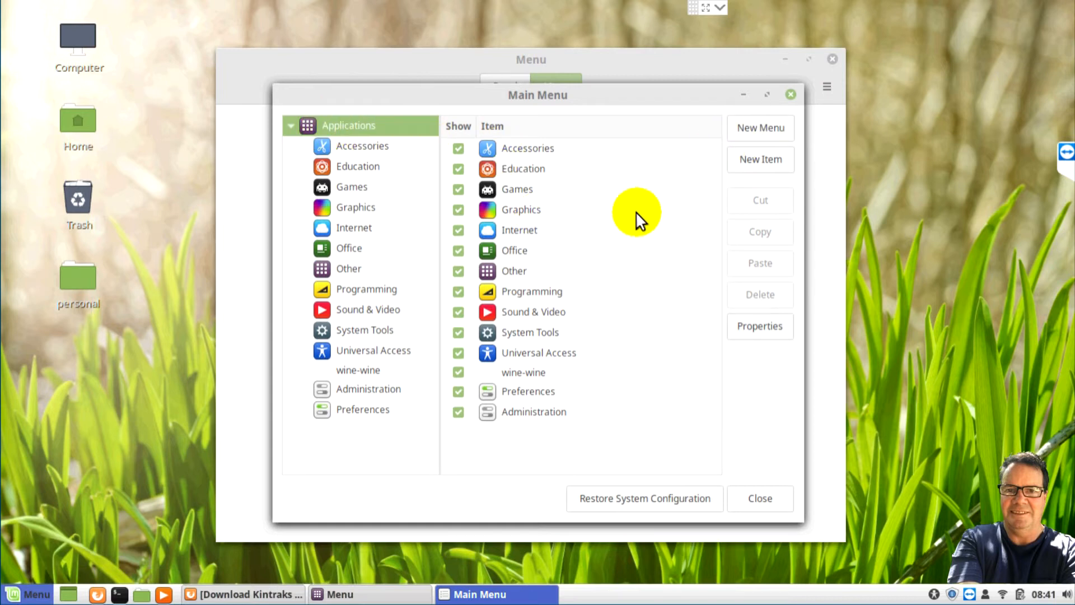
# Step: Create a new menu folder named Kintraks with Animal Breeder Resources/Kintraks.png as its icon
pyautogui.click(760, 128)
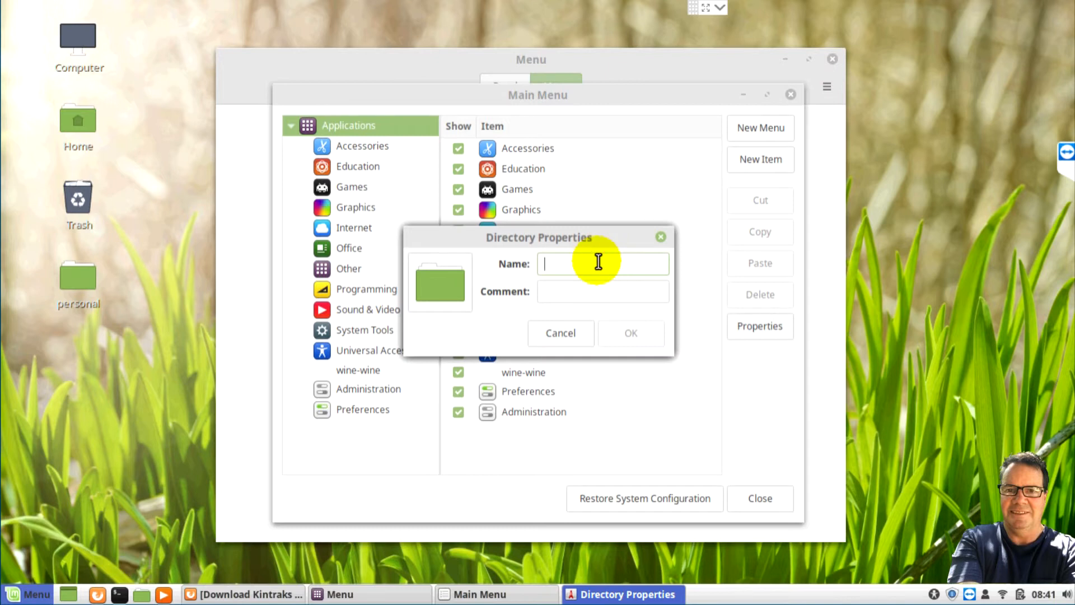
pyautogui.write('Kintraks')
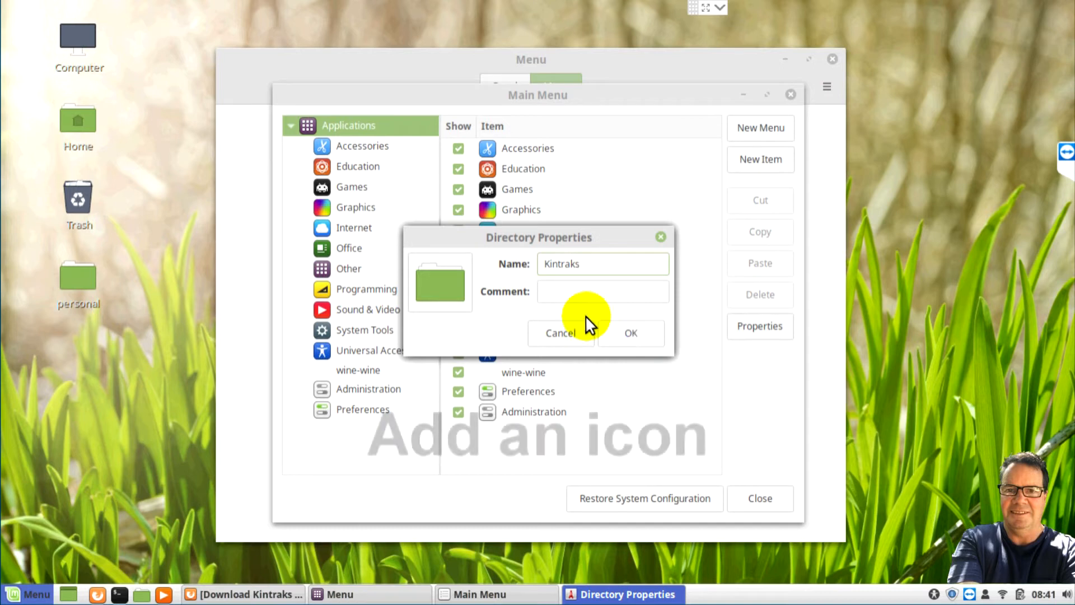
pyautogui.click(441, 280)
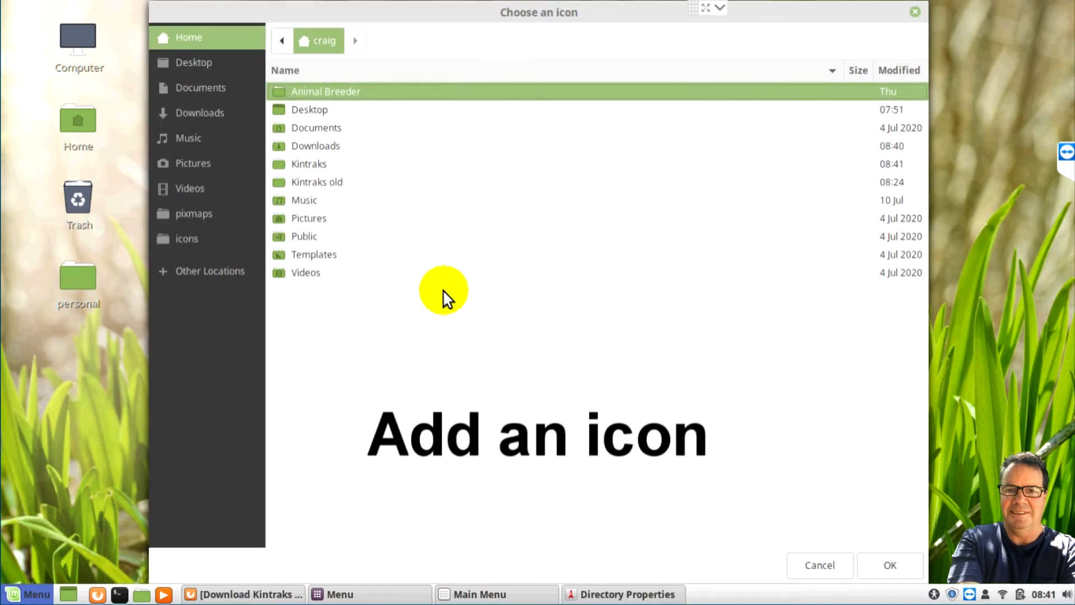
pyautogui.doubleClick(325, 92)
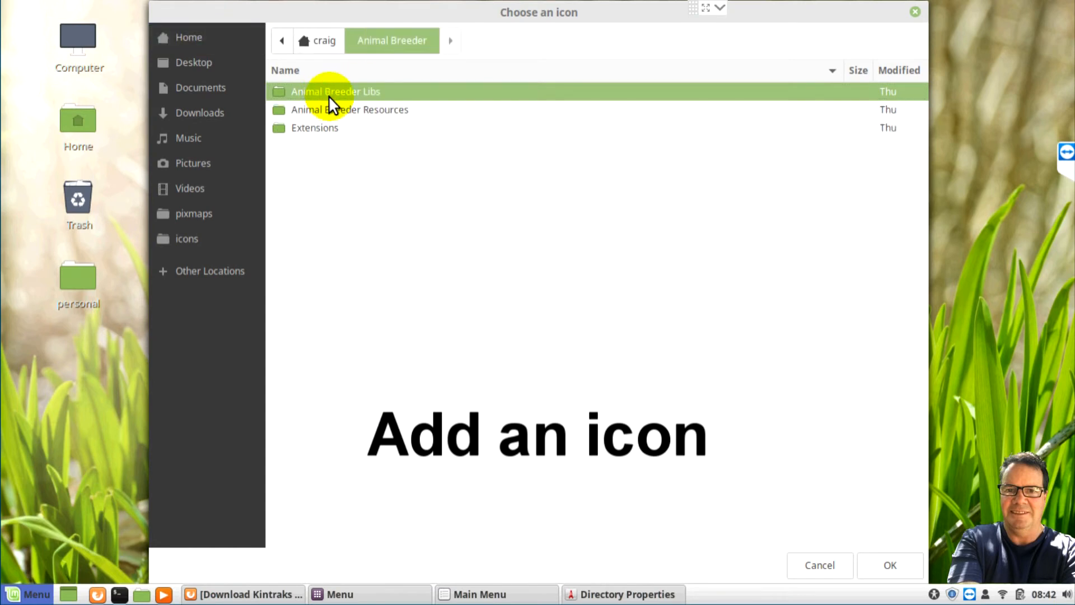
pyautogui.doubleClick(349, 110)
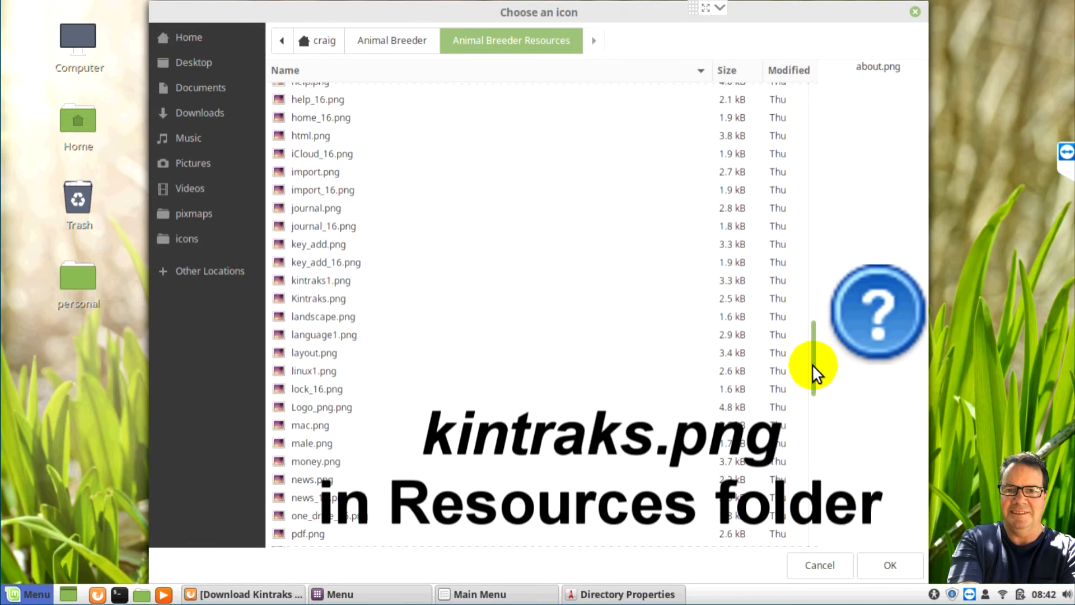
pyautogui.click(318, 298)
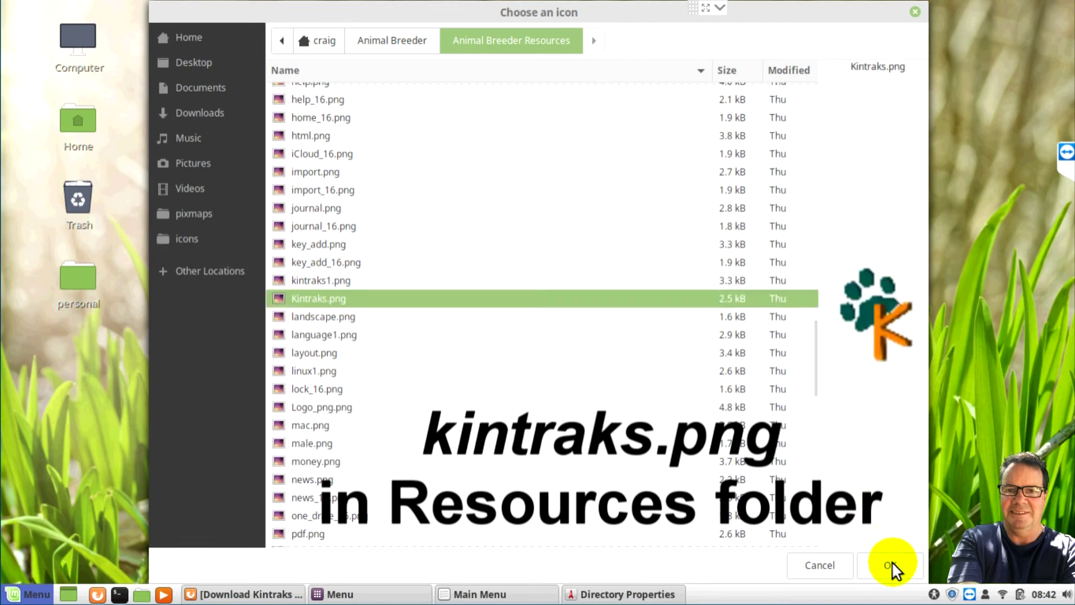
pyautogui.click(891, 565)
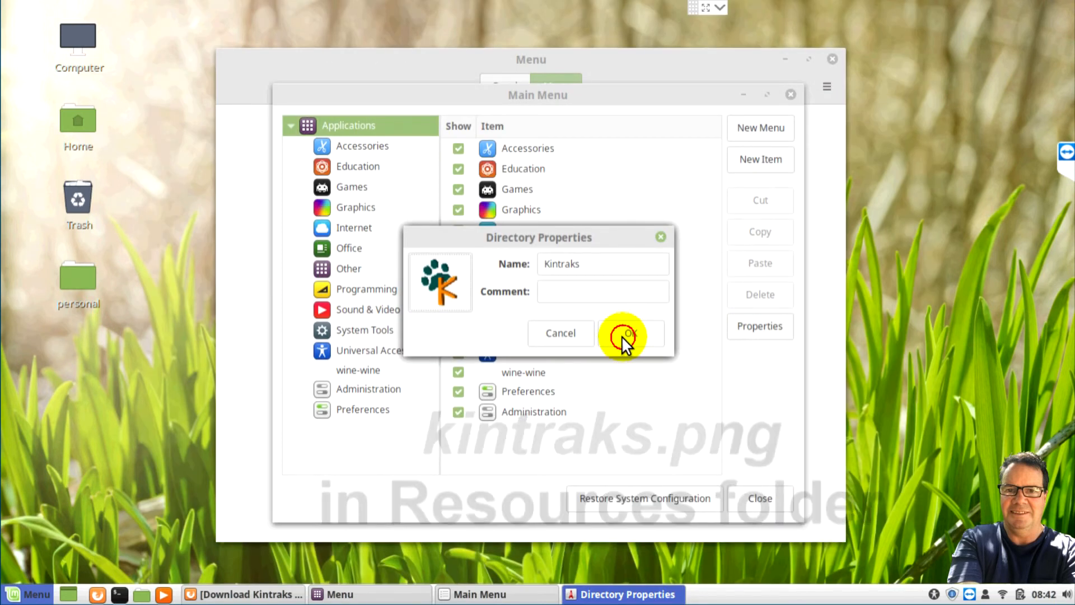
# Step: Save the Kintraks folder and start an Animal Breeder launcher in it pointing to the Animal Breeder executable
pyautogui.click(625, 334)
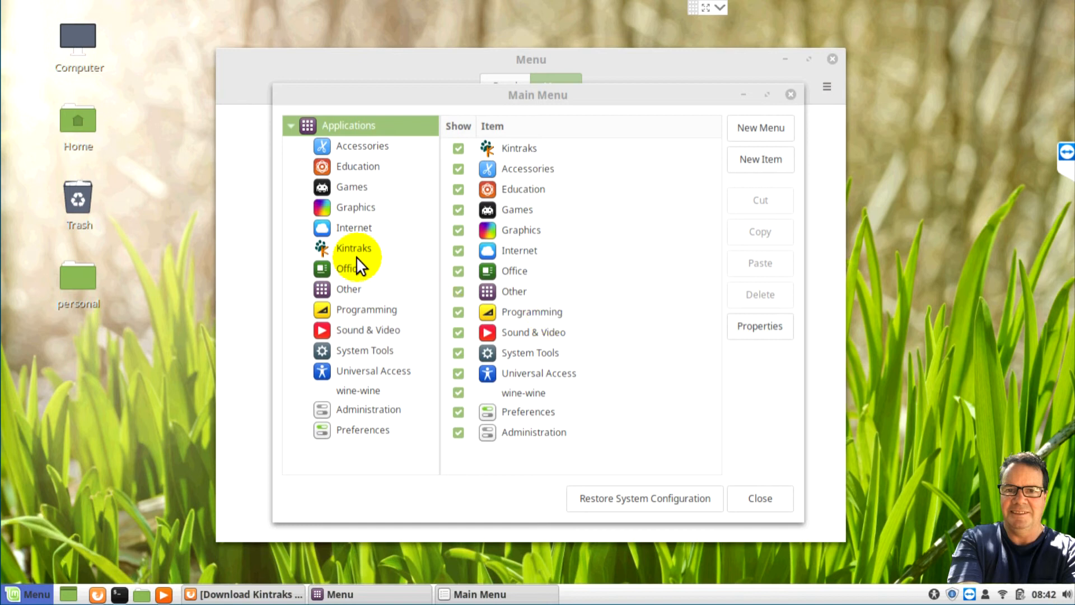
pyautogui.click(354, 247)
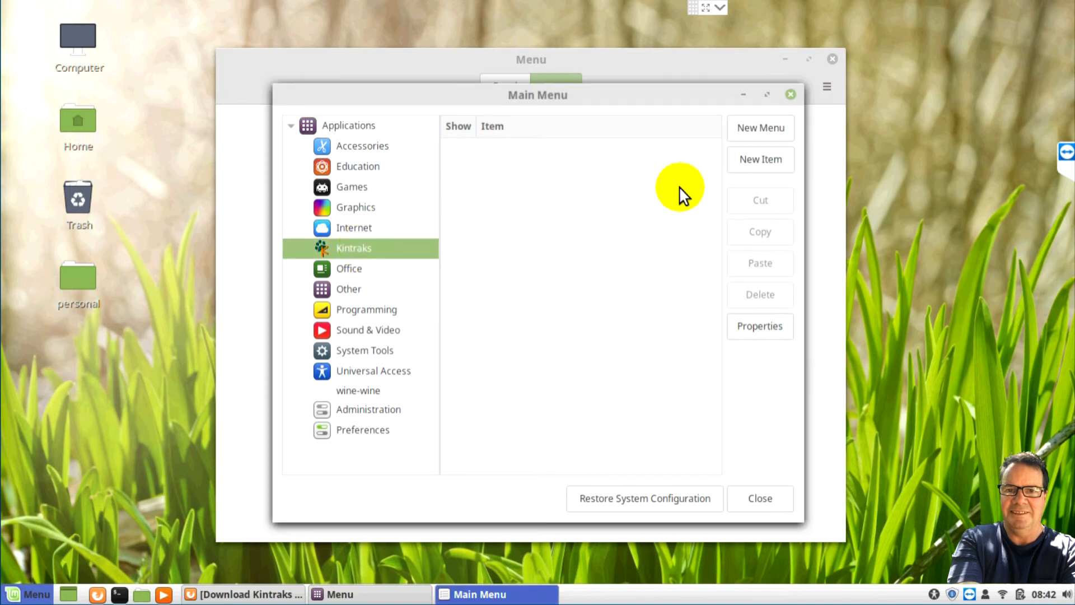
pyautogui.click(760, 159)
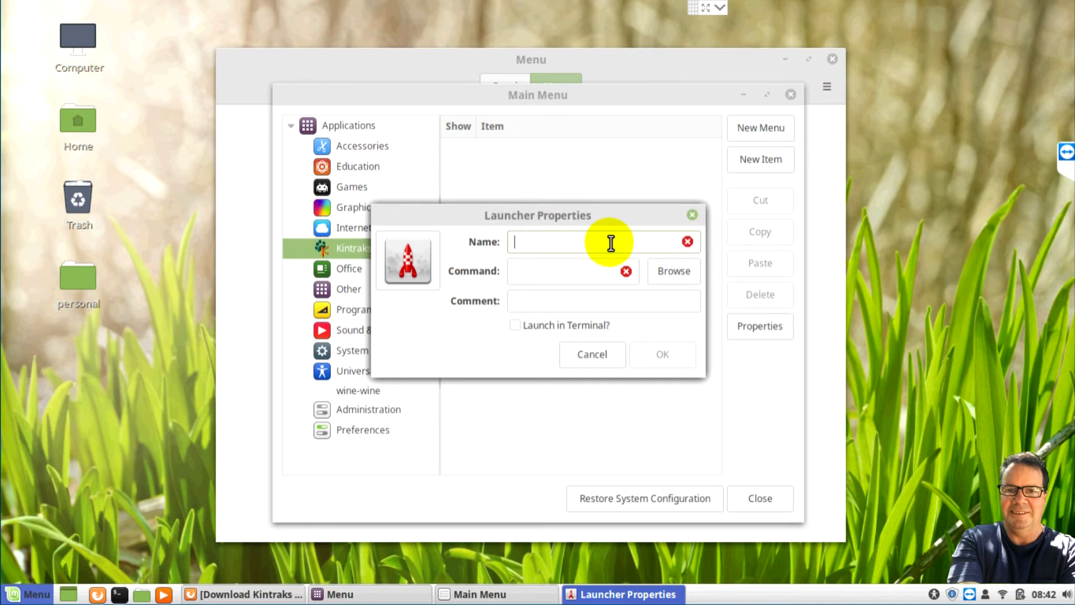
pyautogui.write('Animal Breeder')
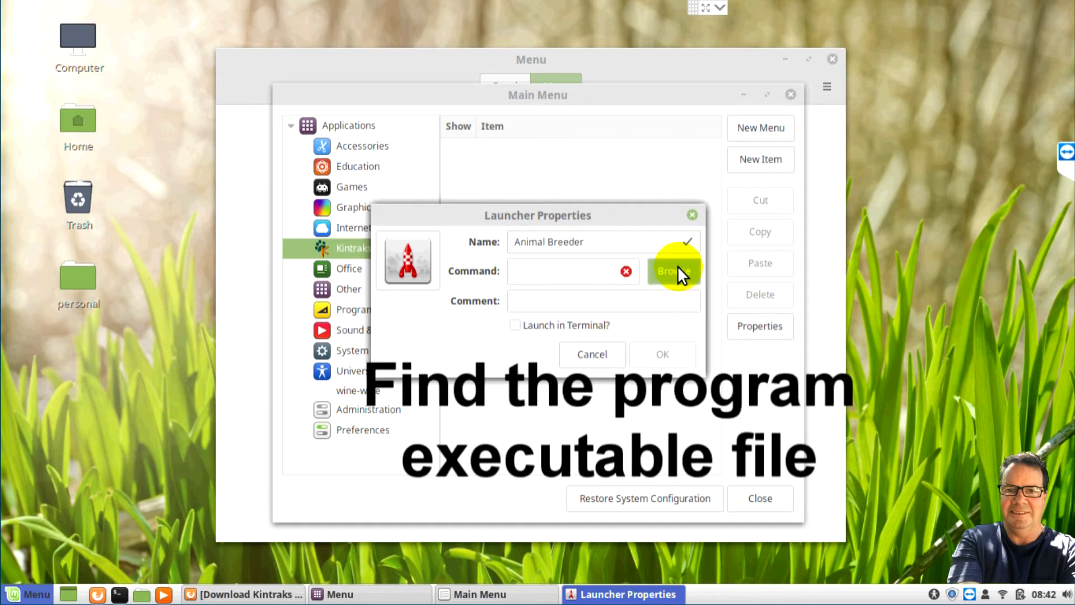
pyautogui.click(673, 271)
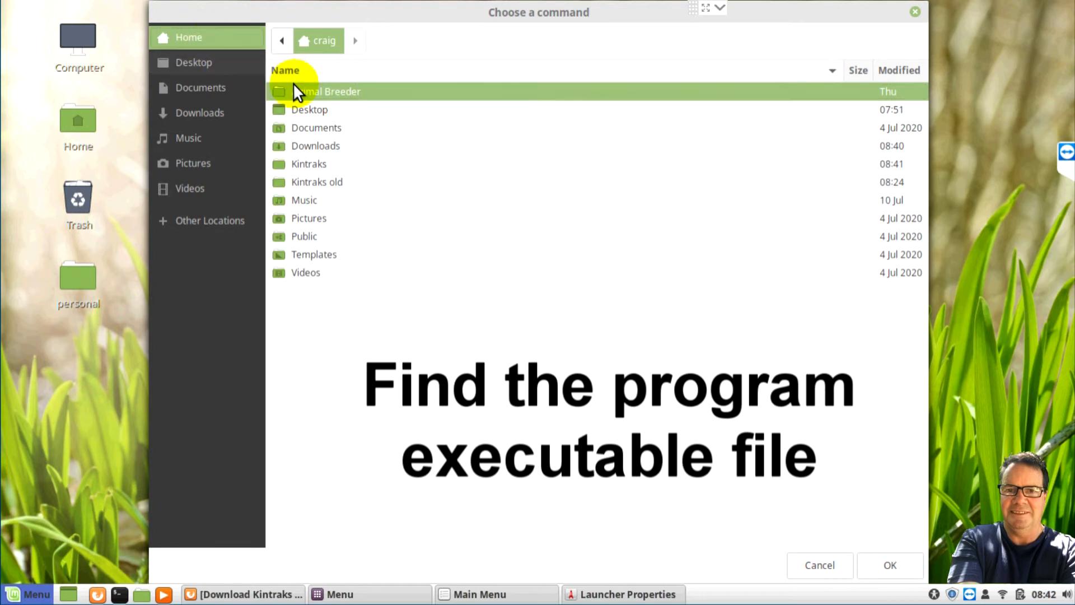
pyautogui.doubleClick(323, 92)
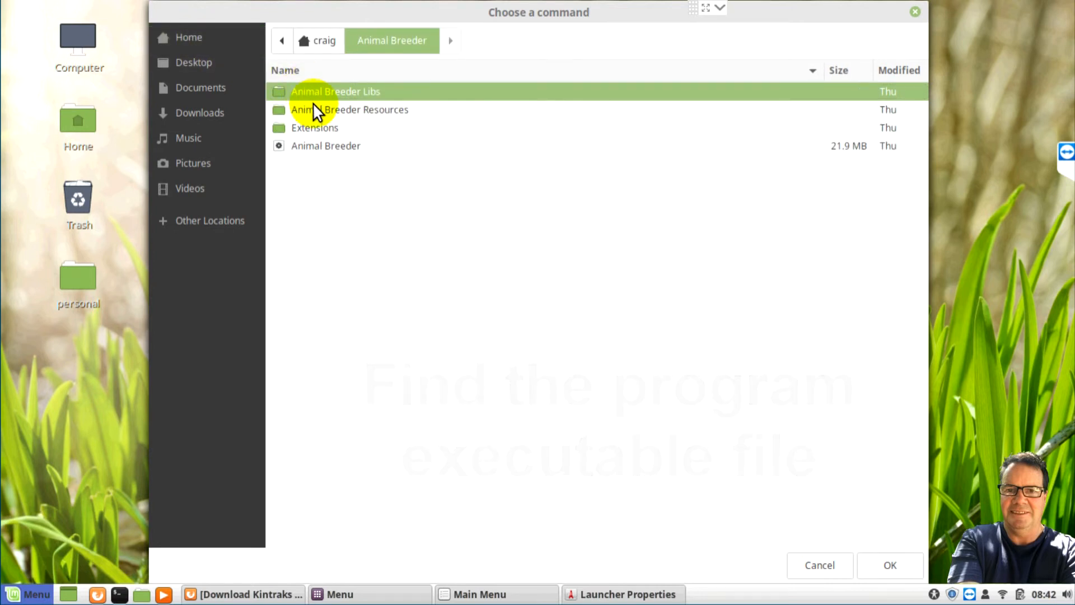
pyautogui.click(324, 146)
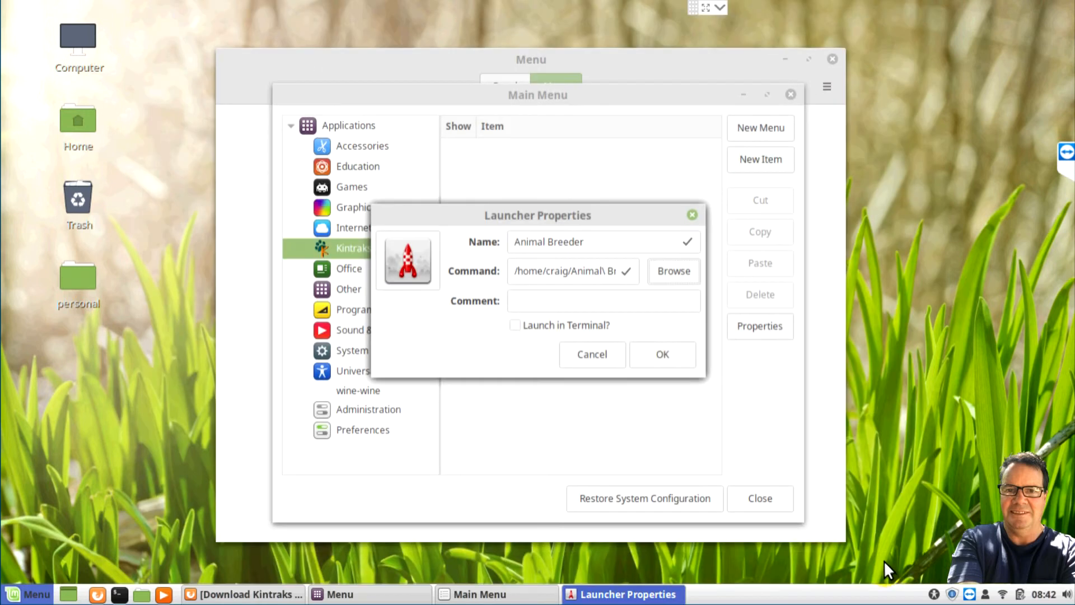
# Step: Set the launcher's icon to Animal Breeder Resources/Kintraks.png, save it, and close the editor
pyautogui.click(407, 260)
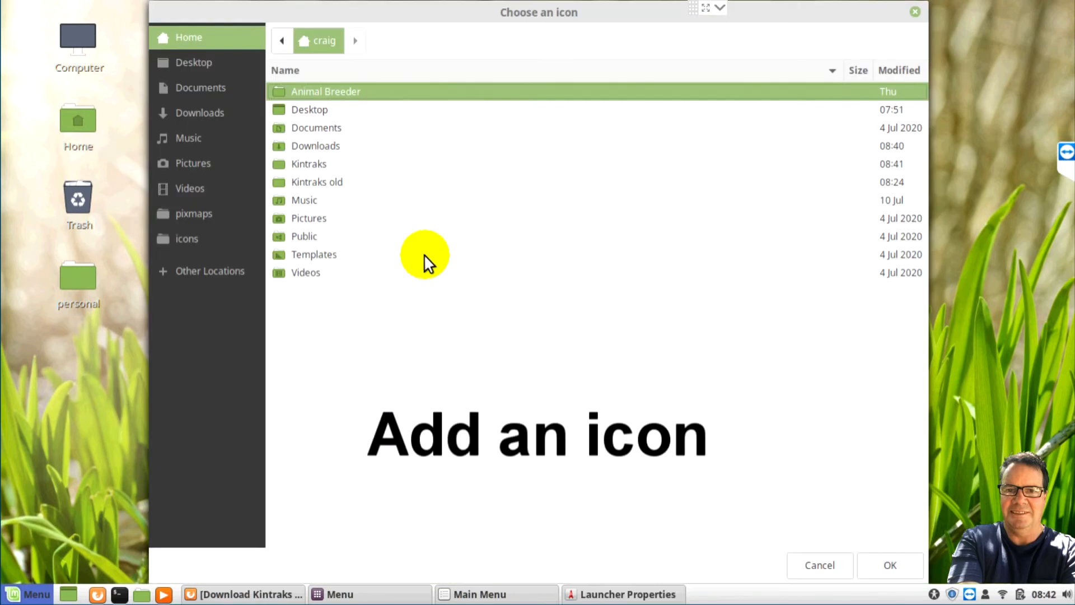
pyautogui.doubleClick(325, 92)
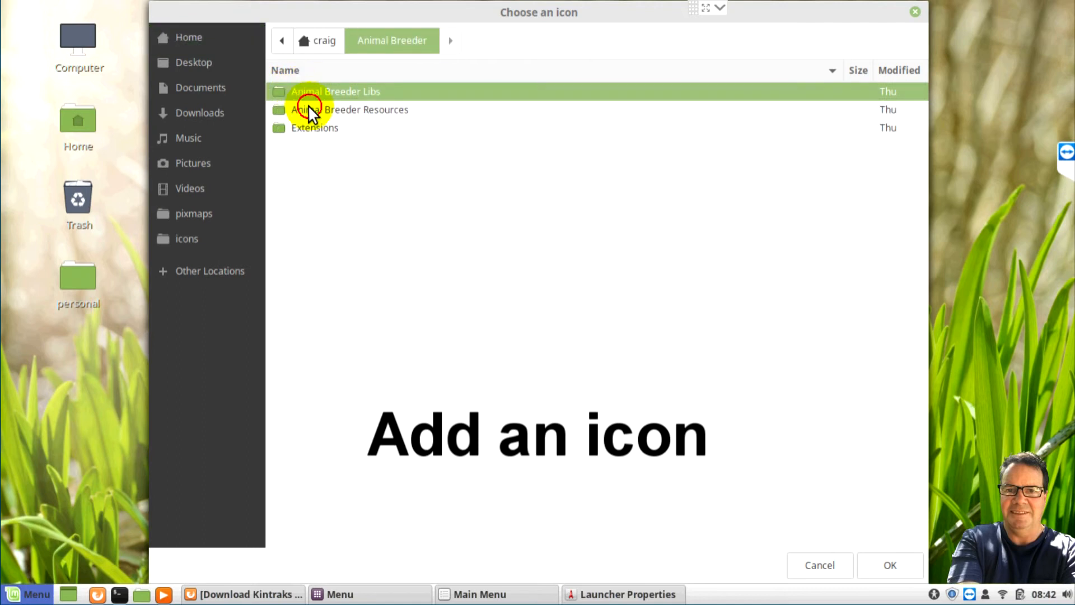
pyautogui.doubleClick(314, 110)
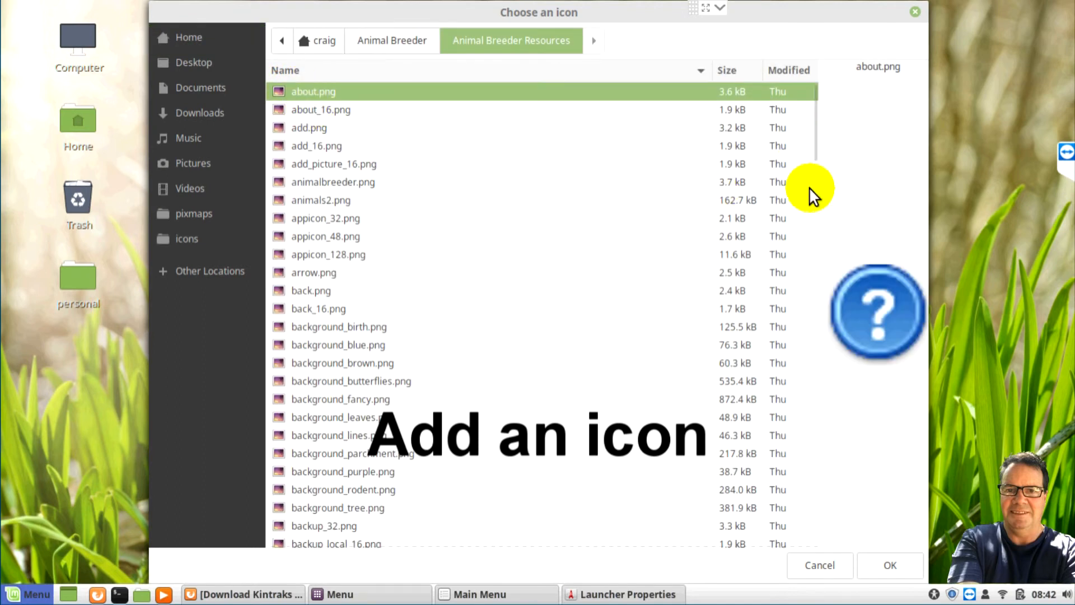
pyautogui.scroll(-3)
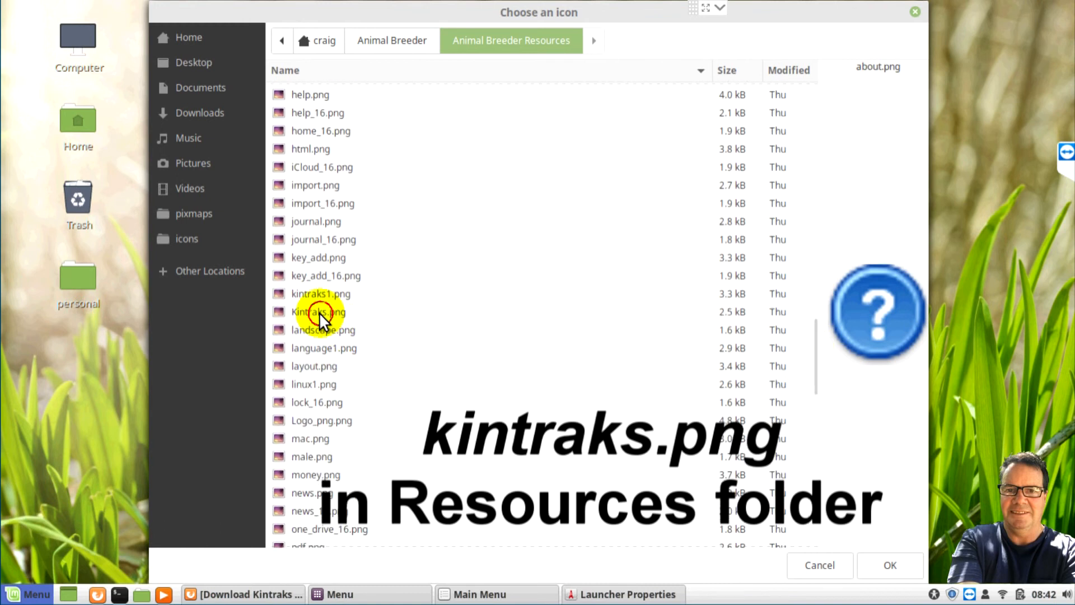
pyautogui.click(889, 564)
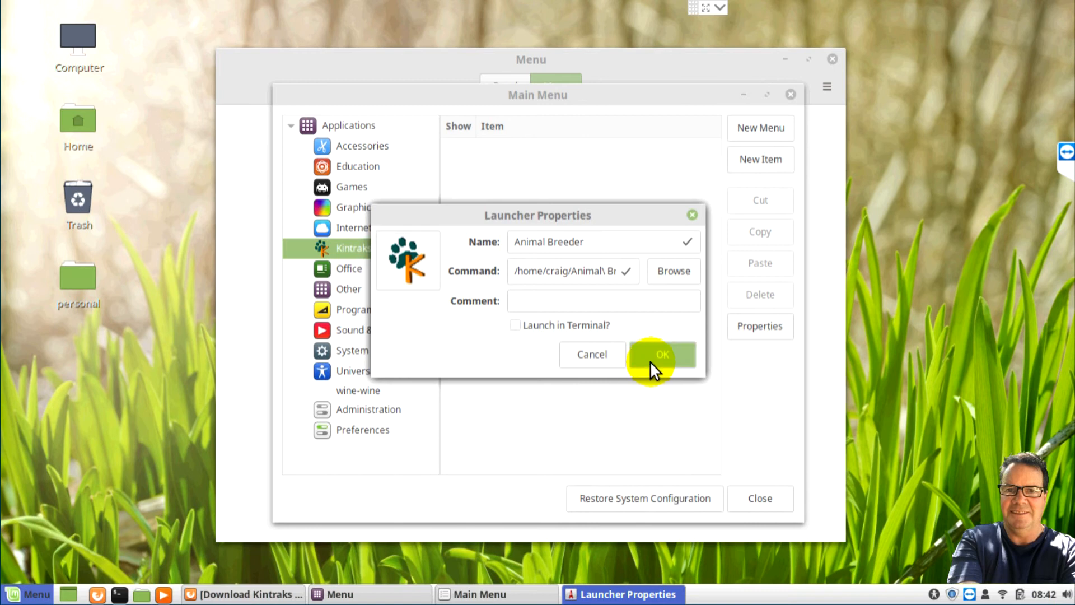
pyautogui.click(662, 354)
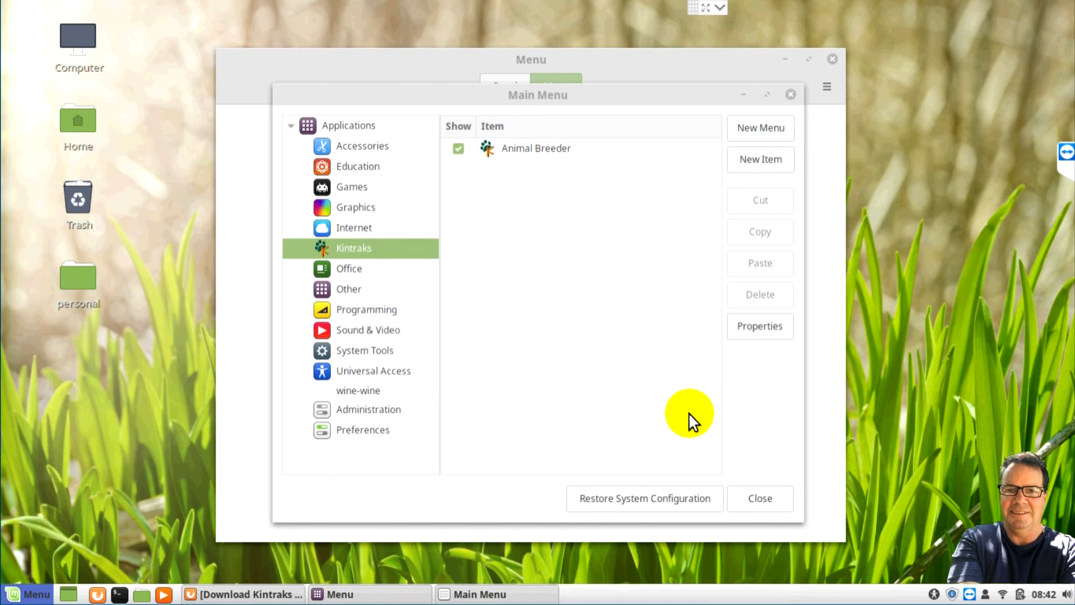
pyautogui.click(759, 499)
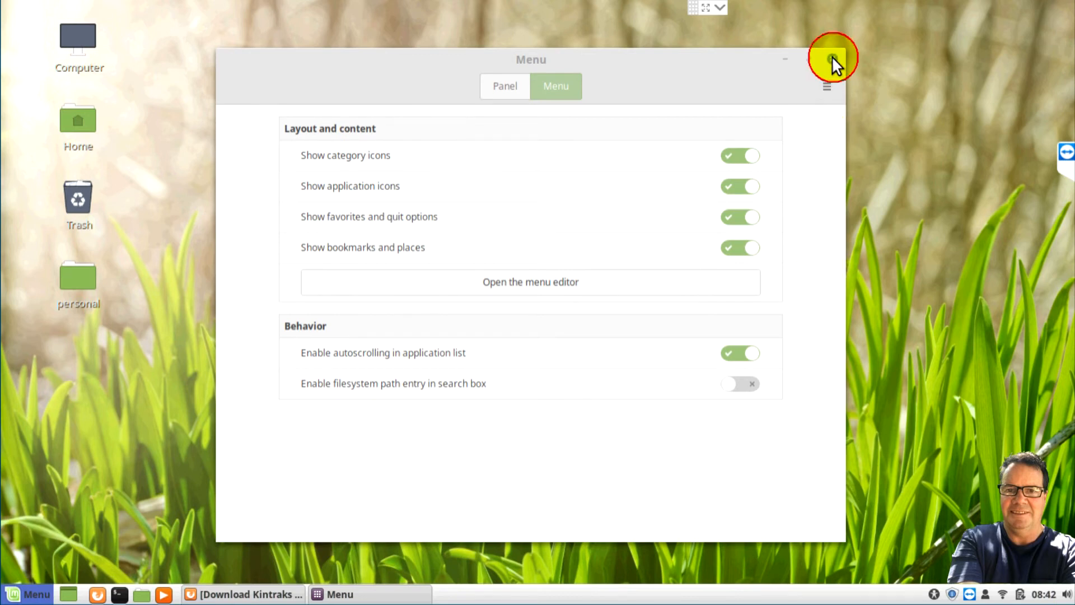
# Step: Close Menu settings and launch Animal Breeder from Menu > Kintraks to verify the entry works
pyautogui.click(827, 58)
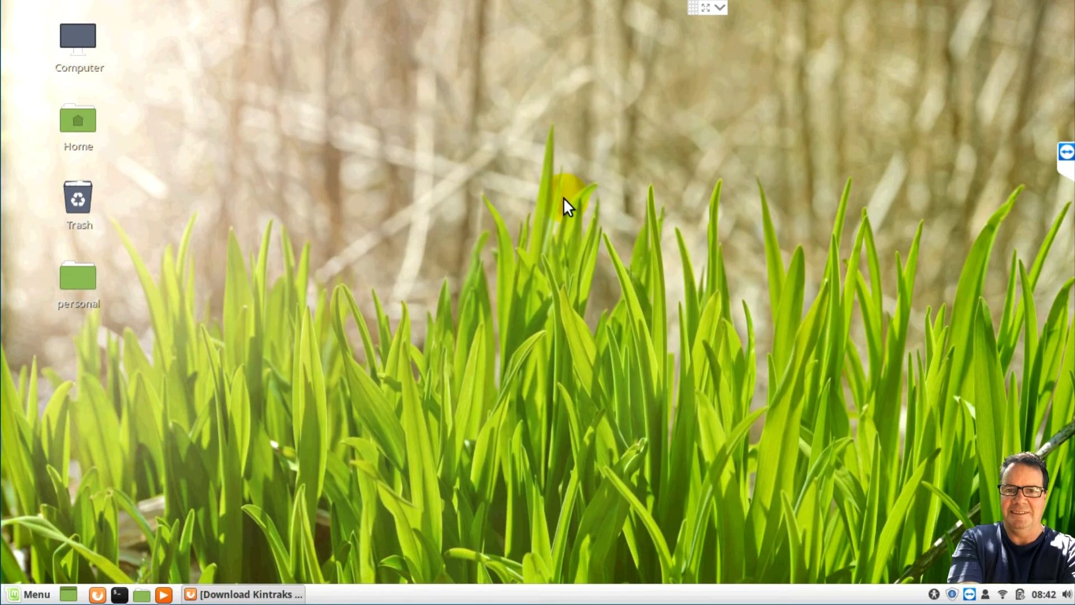
pyautogui.click(18, 591)
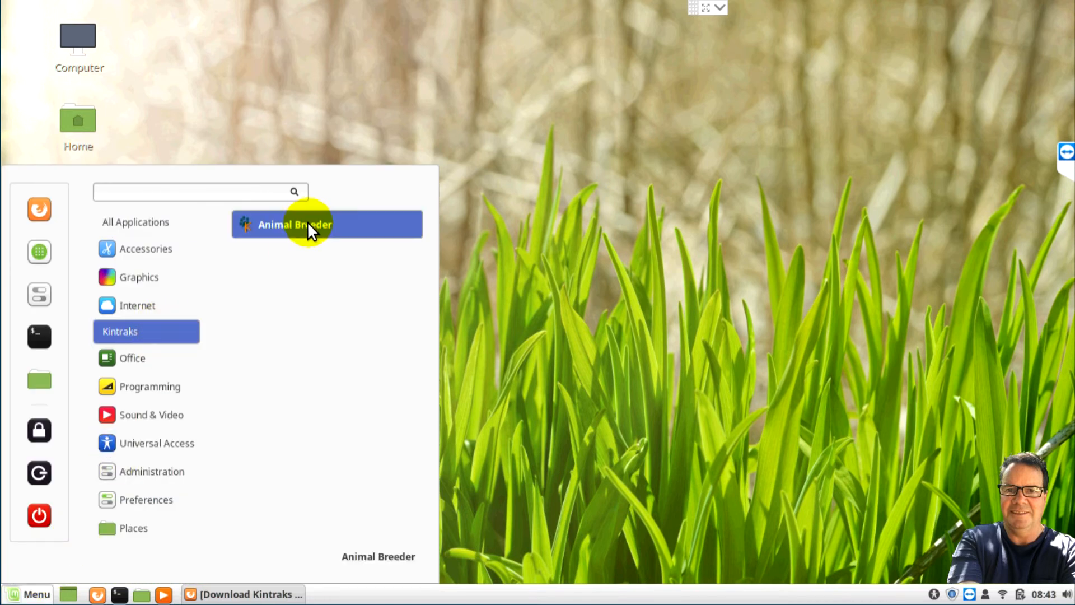
pyautogui.click(303, 224)
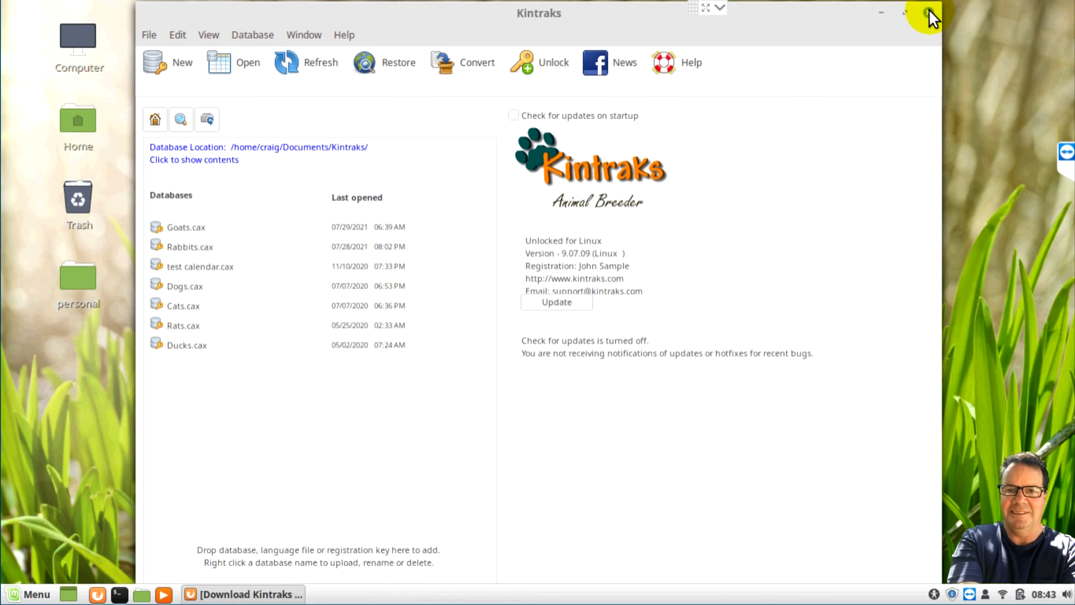
pyautogui.click(22, 592)
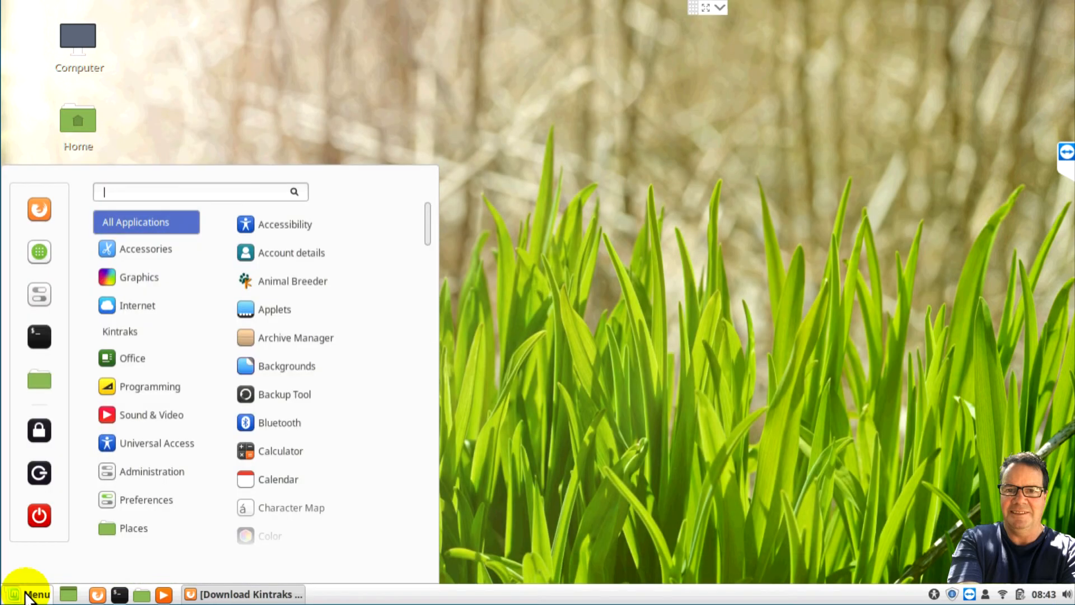
# Step: Add Animal Breeder from the Kintraks category to the panel and launch it from the new shortcut
pyautogui.click(151, 471)
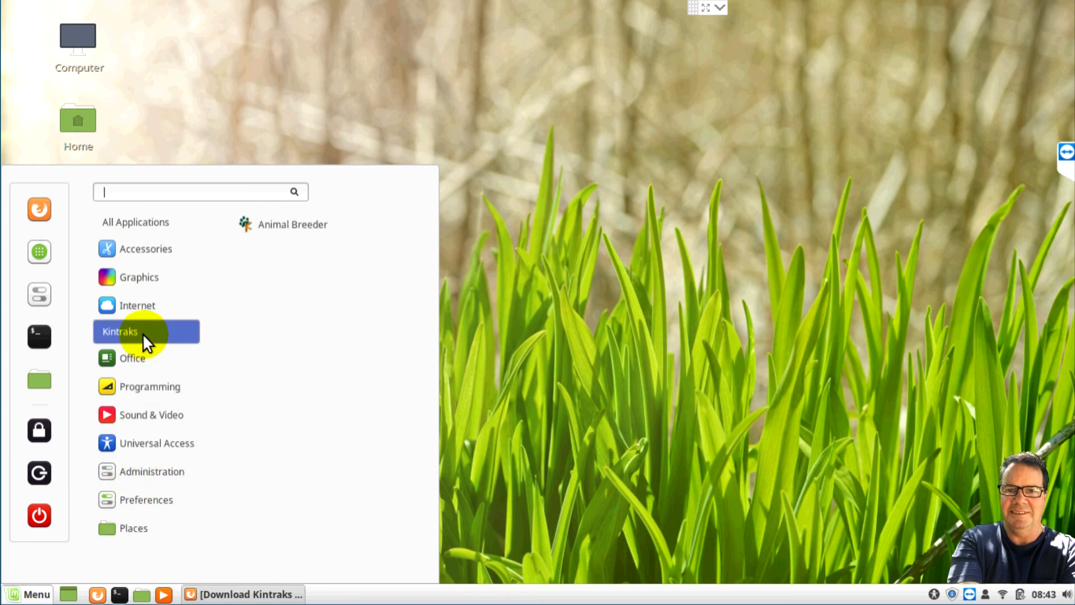
pyautogui.rightClick(306, 224)
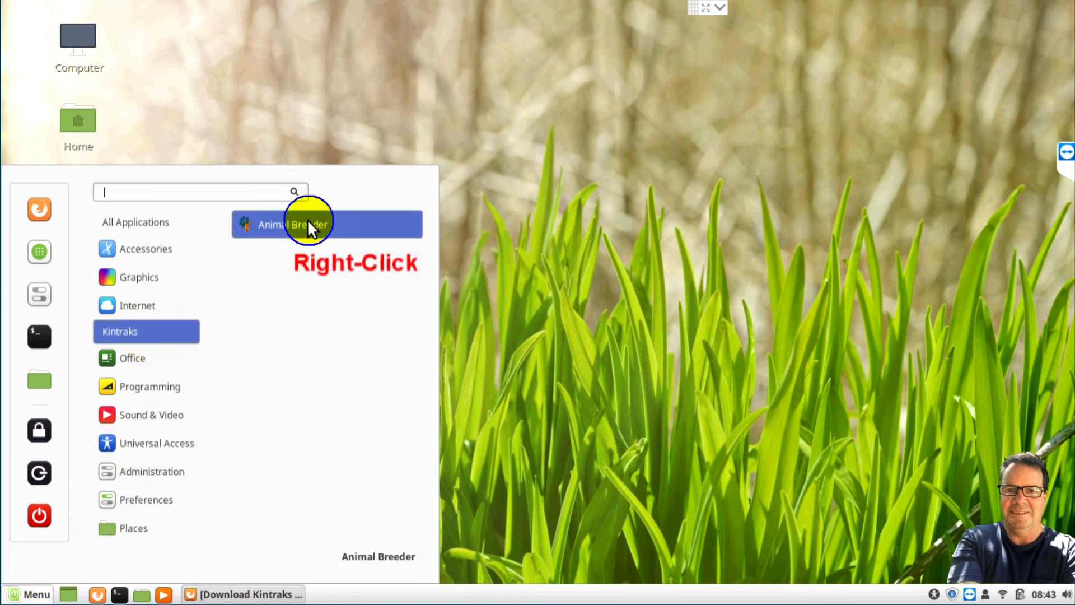
pyautogui.rightClick(302, 224)
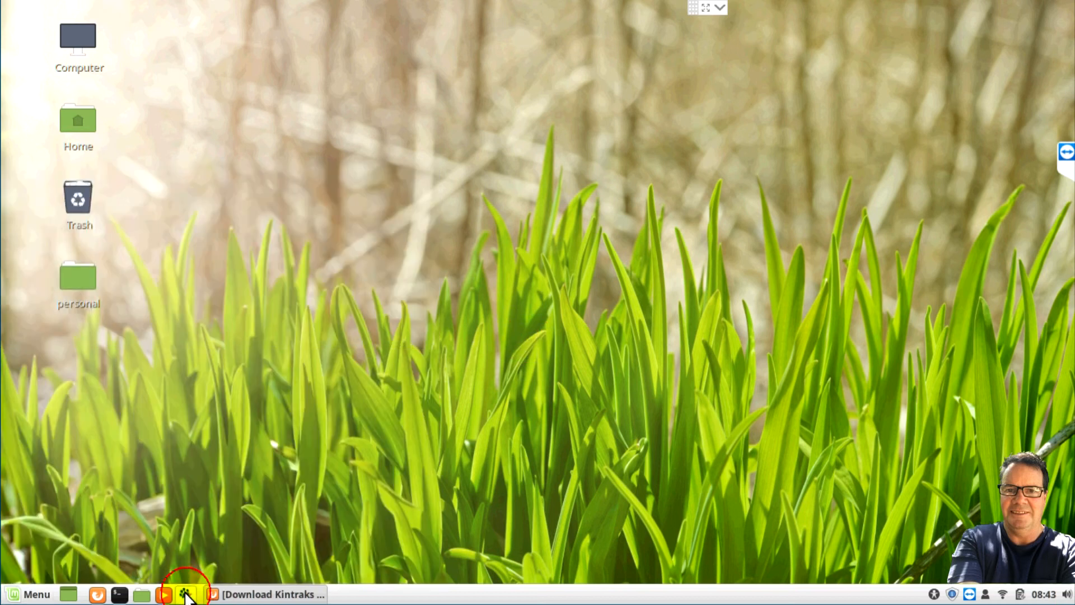
pyautogui.click(183, 593)
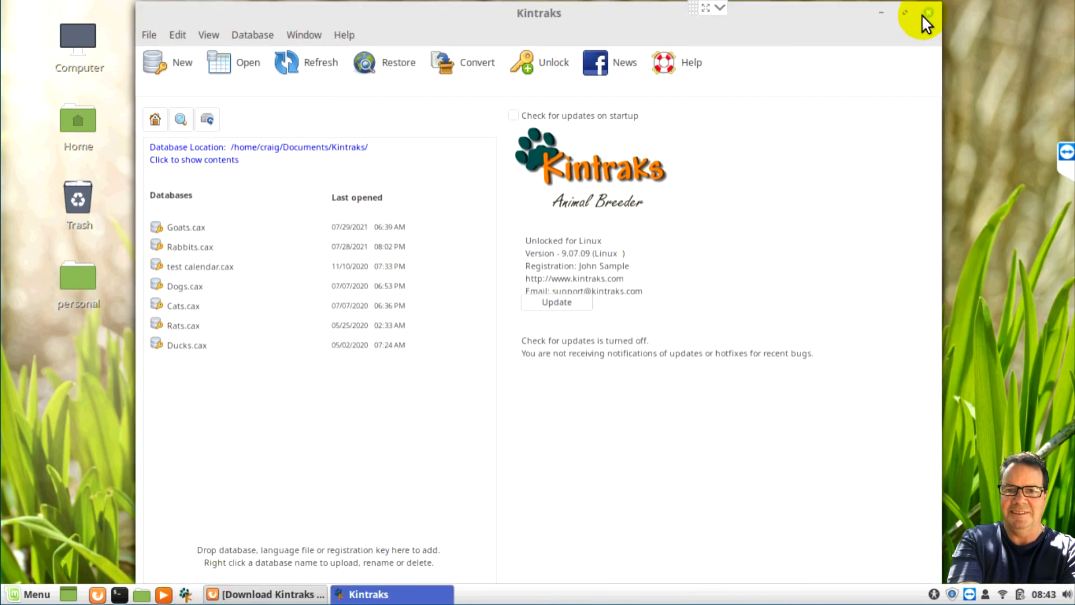
pyautogui.click(925, 12)
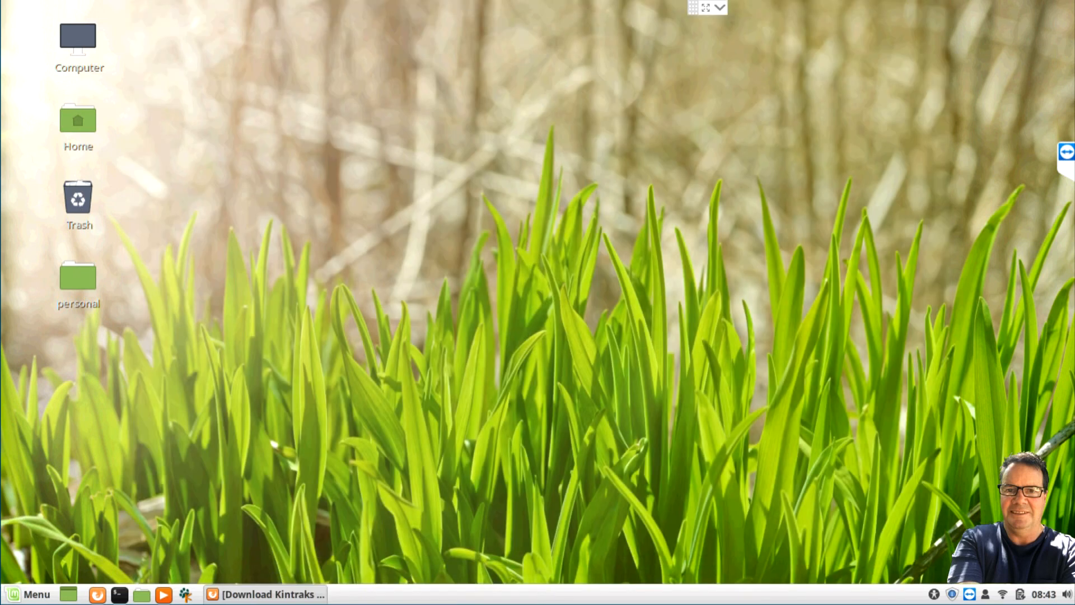